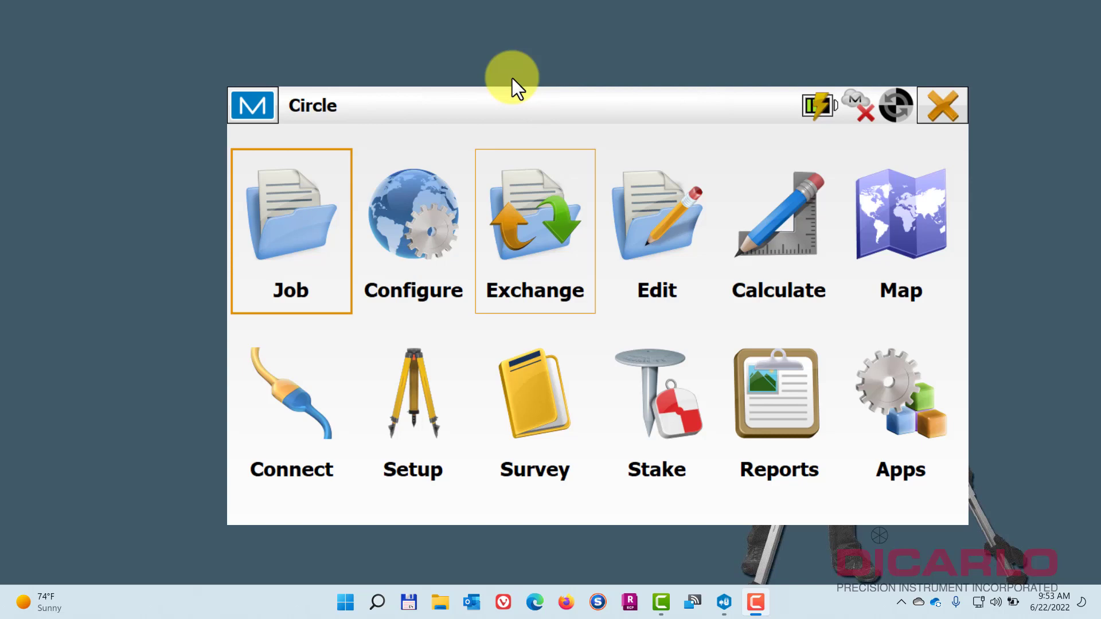
{"action": "mouse_move", "coordinate": [577, 98]}
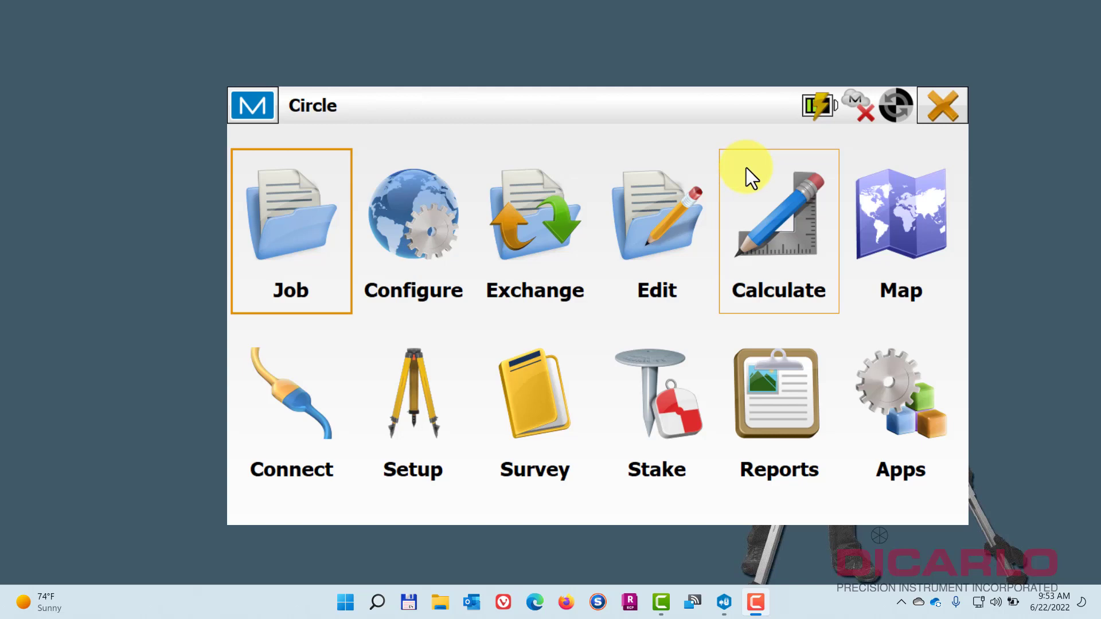
{"action": "mouse_move", "coordinate": [892, 224]}
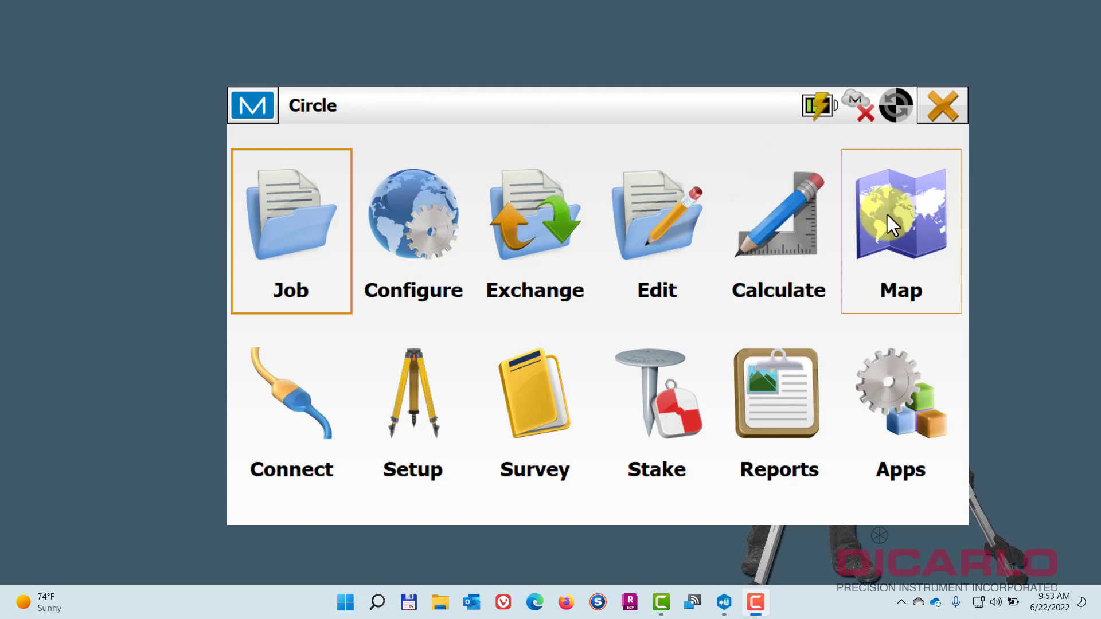
Open the Circle job's map from the Magnet Field home screen.
{"action": "left_click", "coordinate": [900, 231]}
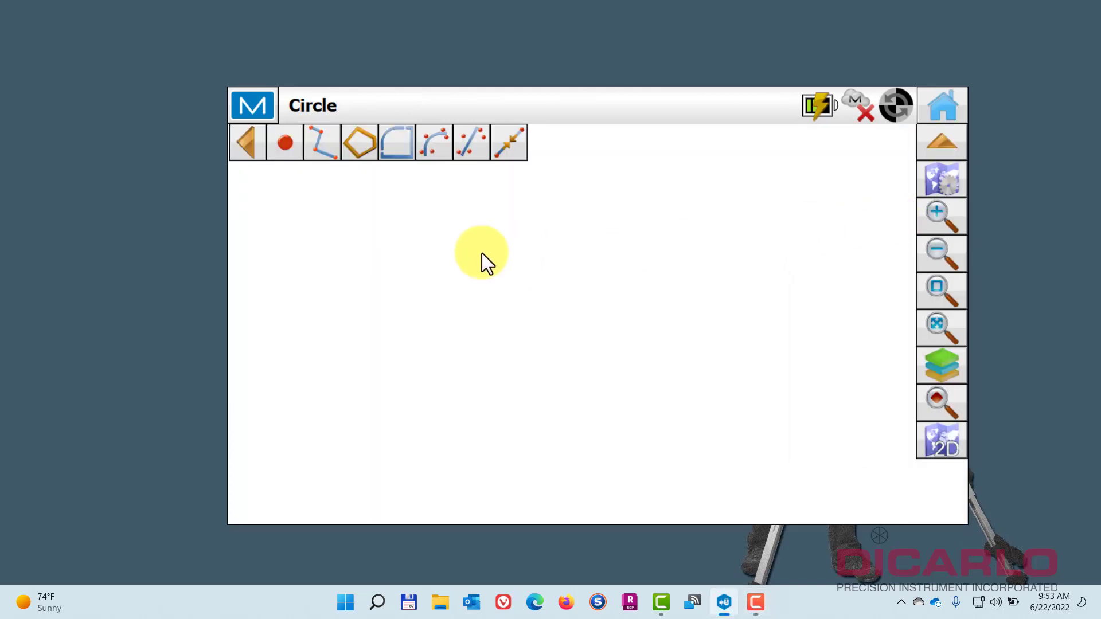
{"action": "mouse_move", "coordinate": [511, 242]}
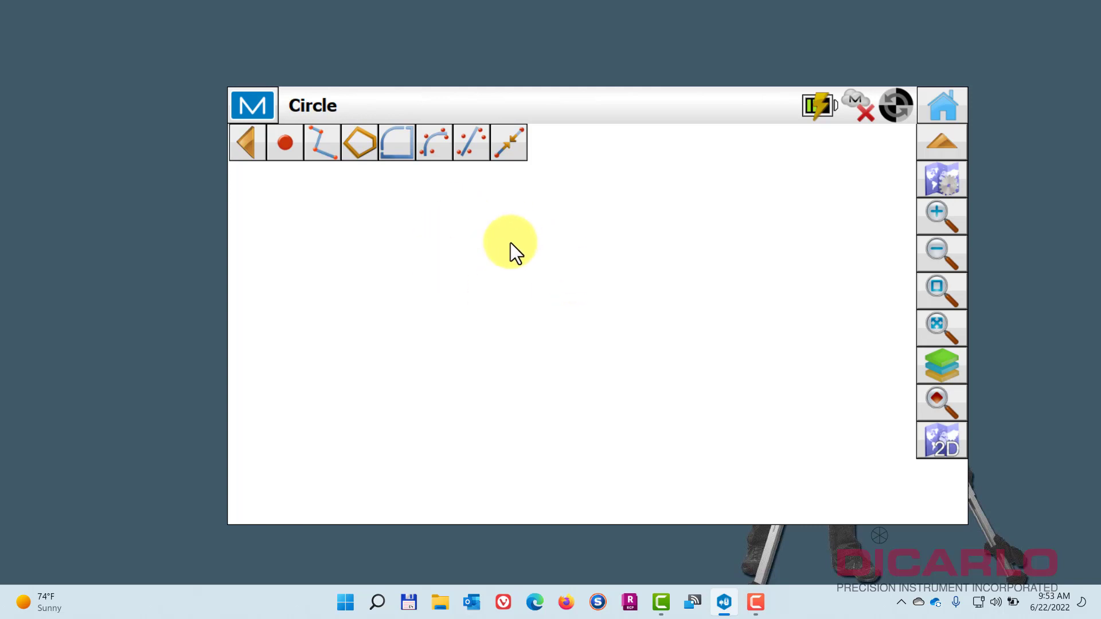
Create points 1000, 1001 and 1002 directly on the map.
{"action": "right_click", "coordinate": [509, 242]}
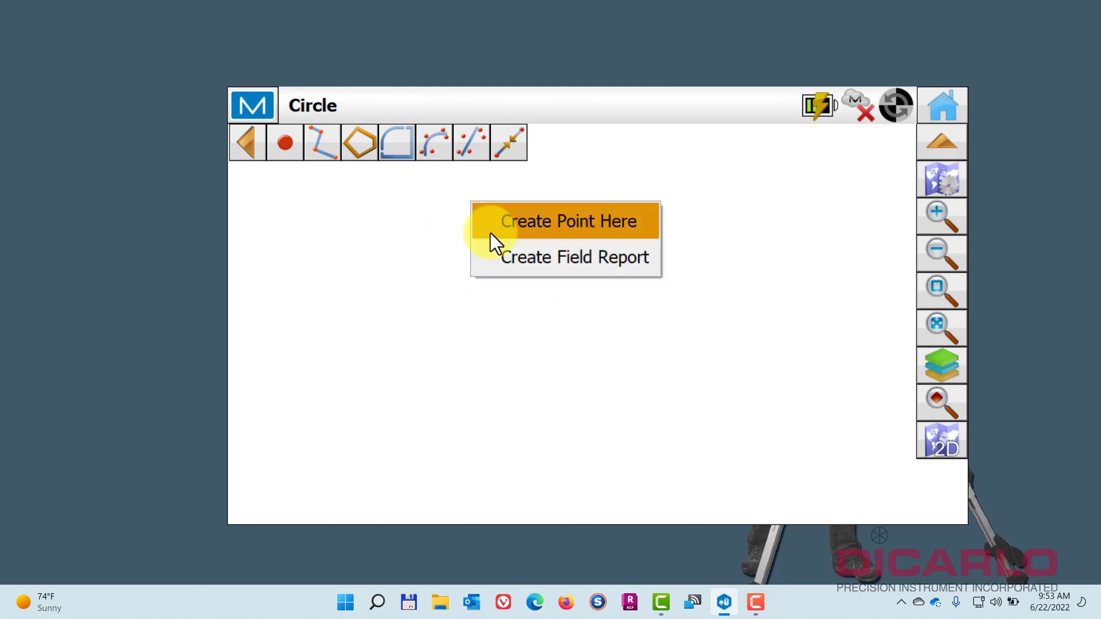
{"action": "left_click", "coordinate": [573, 221]}
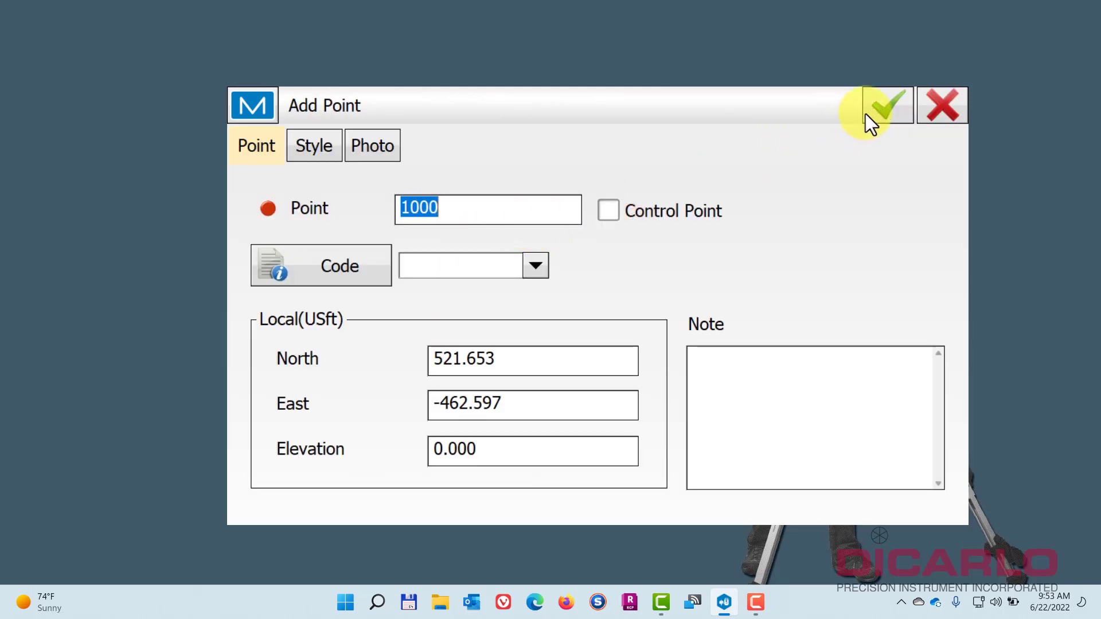
{"action": "left_click", "coordinate": [886, 106]}
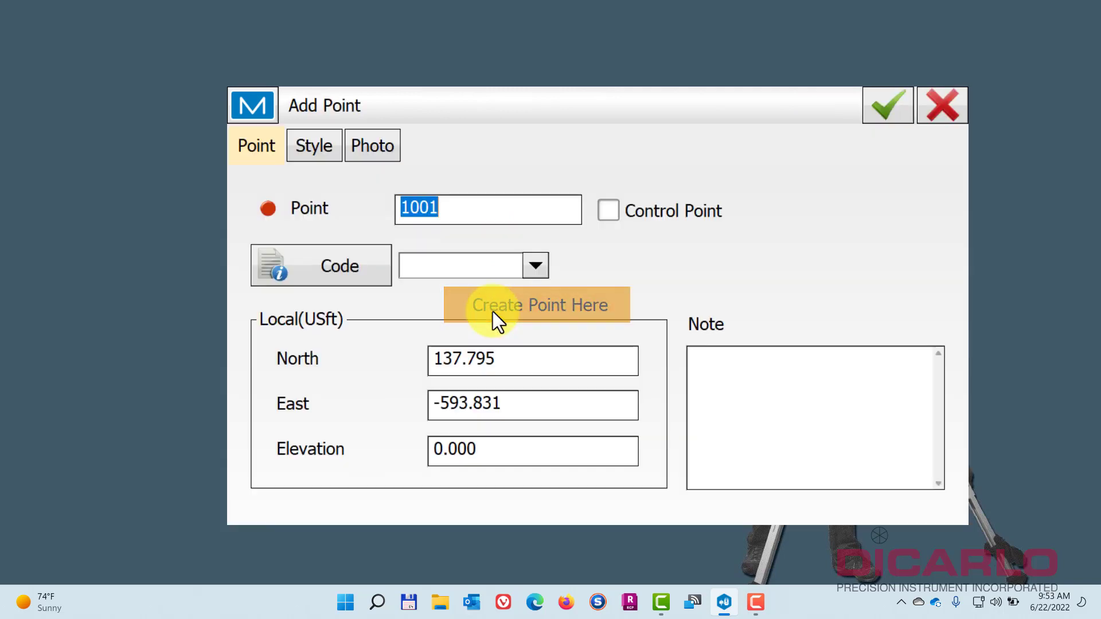
{"action": "left_click", "coordinate": [538, 305]}
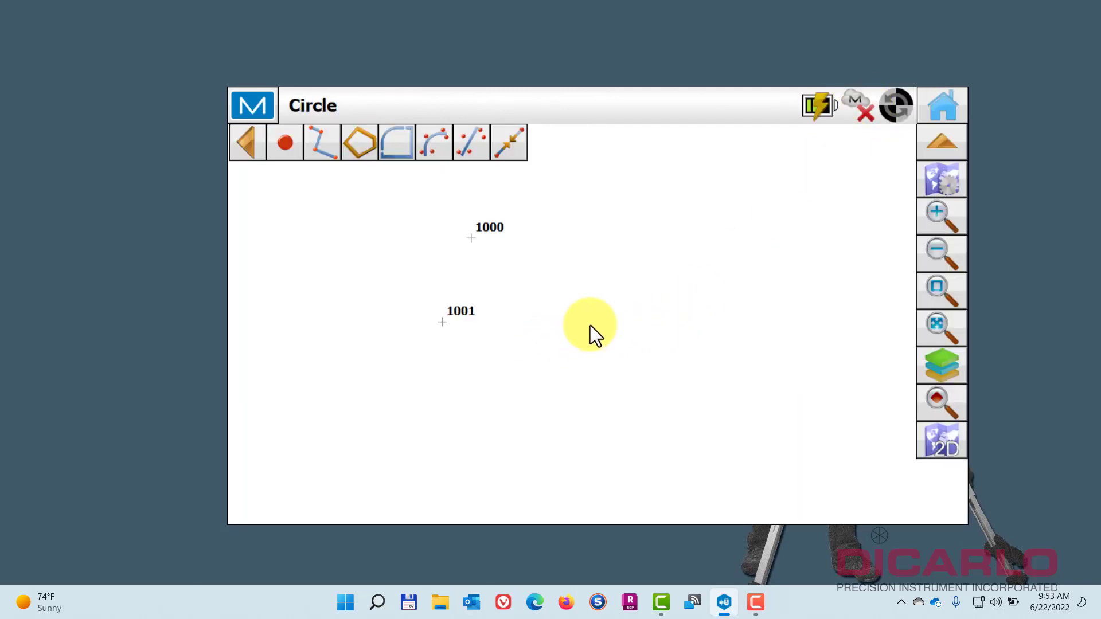
{"action": "left_click", "coordinate": [284, 142]}
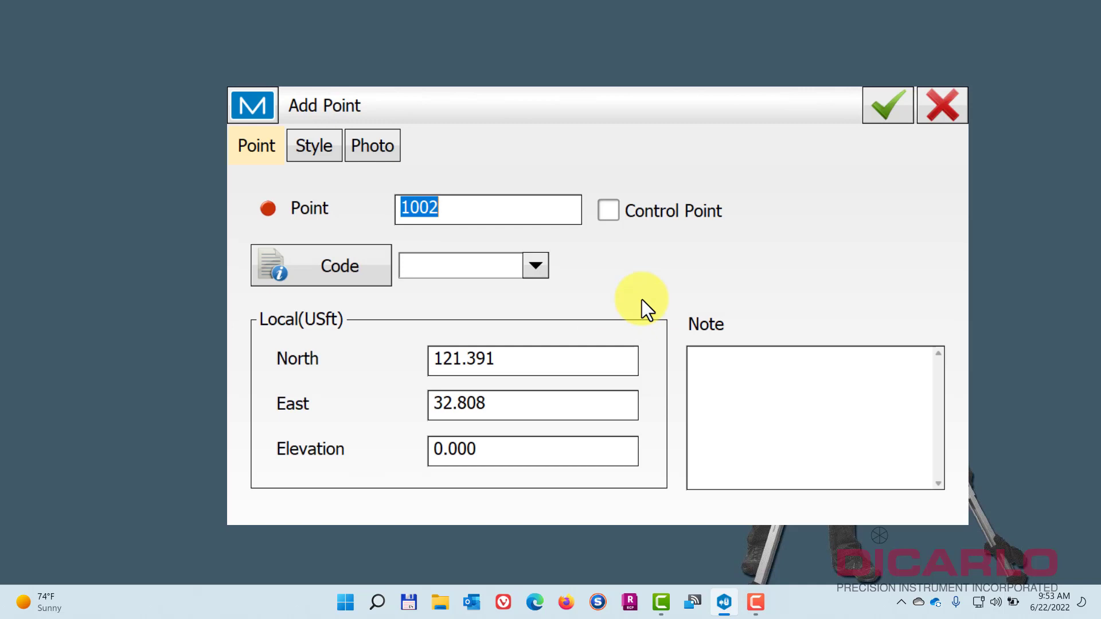
{"action": "left_click", "coordinate": [886, 104]}
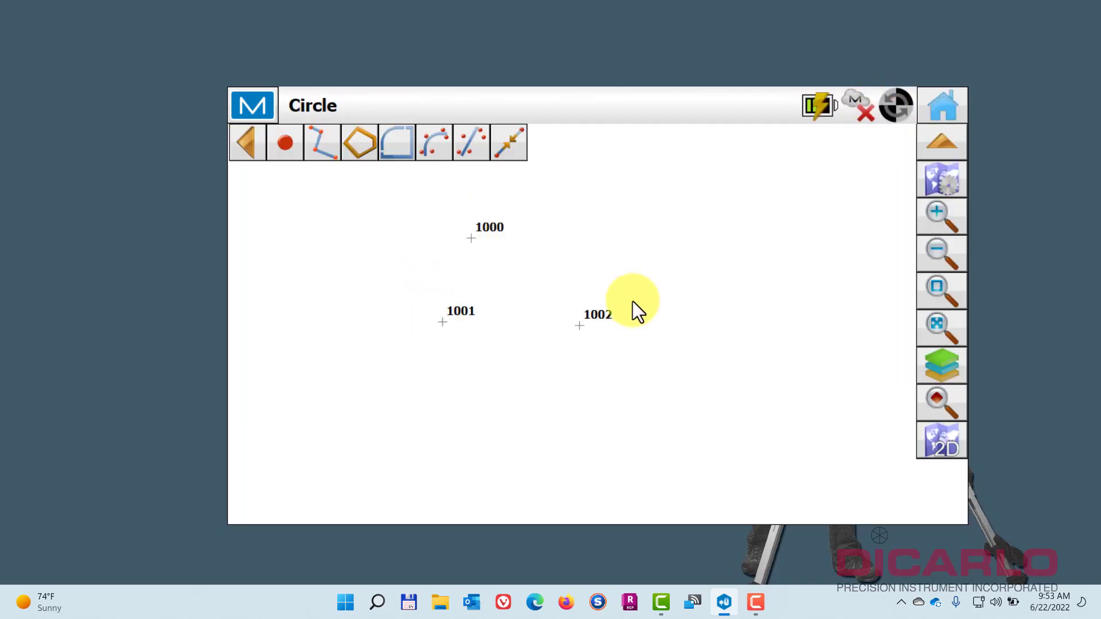
{"action": "mouse_move", "coordinate": [464, 208]}
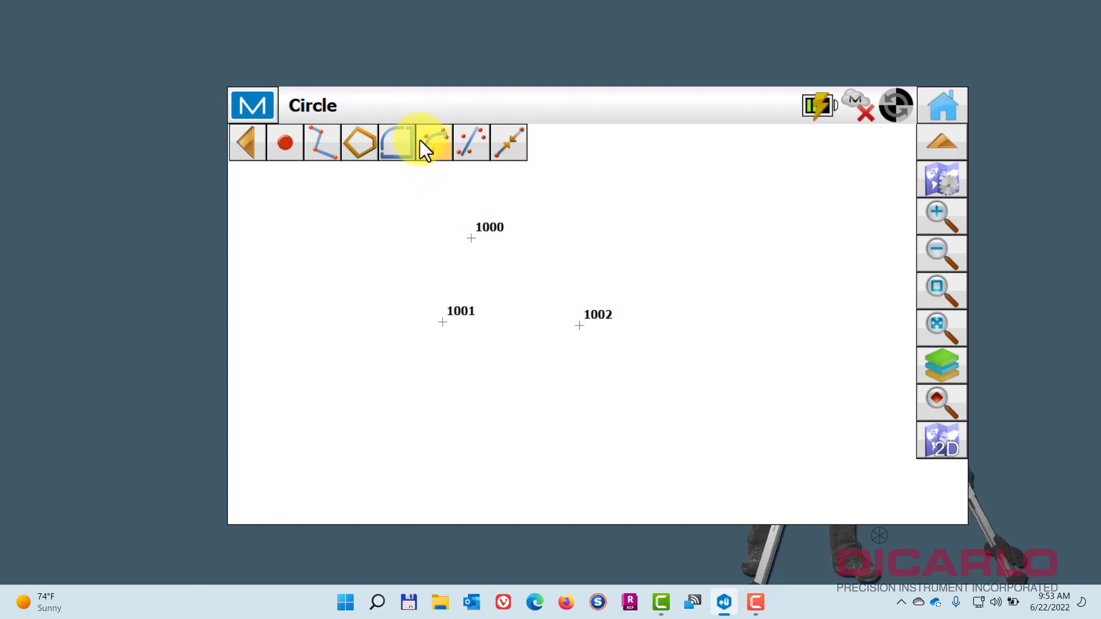
Draw an arc through points 1000, 1001 and 1002 with the curve tool.
{"action": "left_click", "coordinate": [433, 141]}
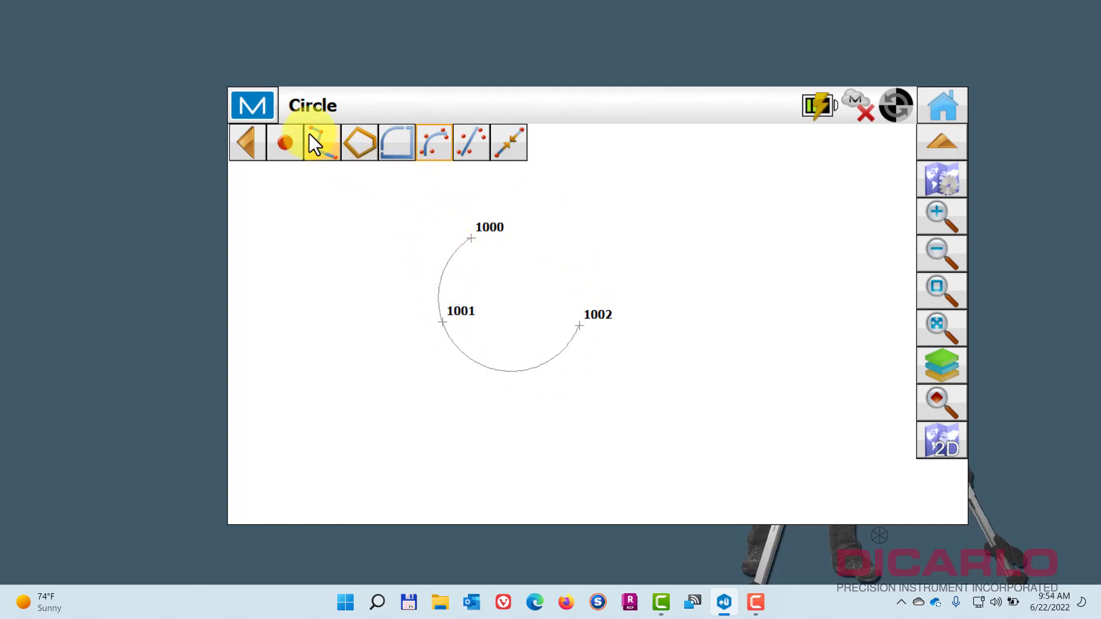
{"action": "left_click", "coordinate": [285, 142]}
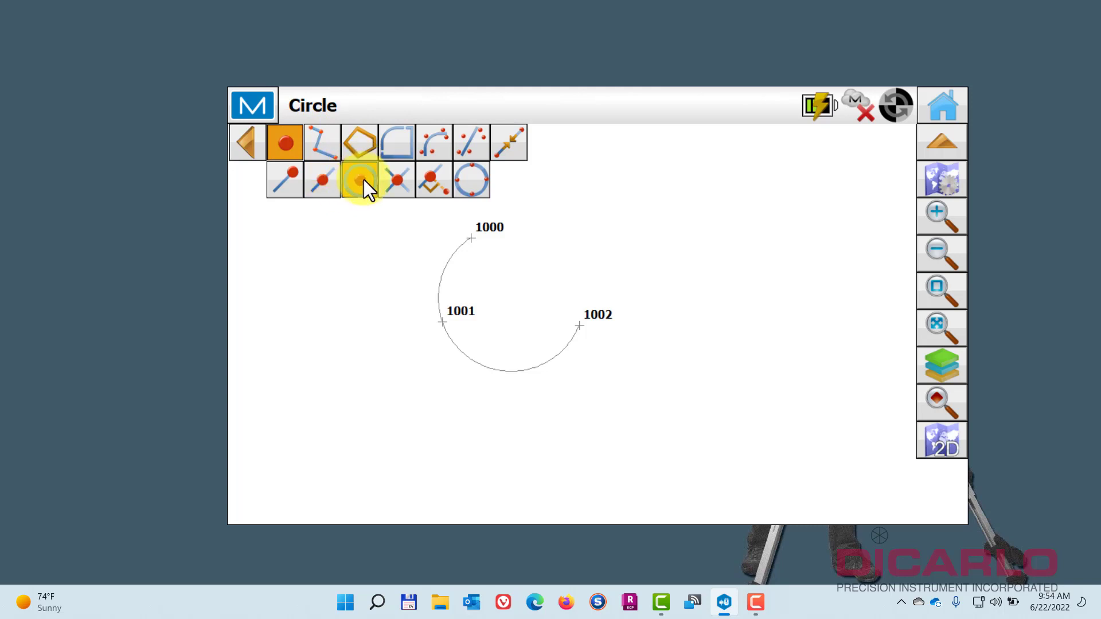
Create point 1003 at the arc's centre, then delete the arc.
{"action": "left_click", "coordinate": [359, 179]}
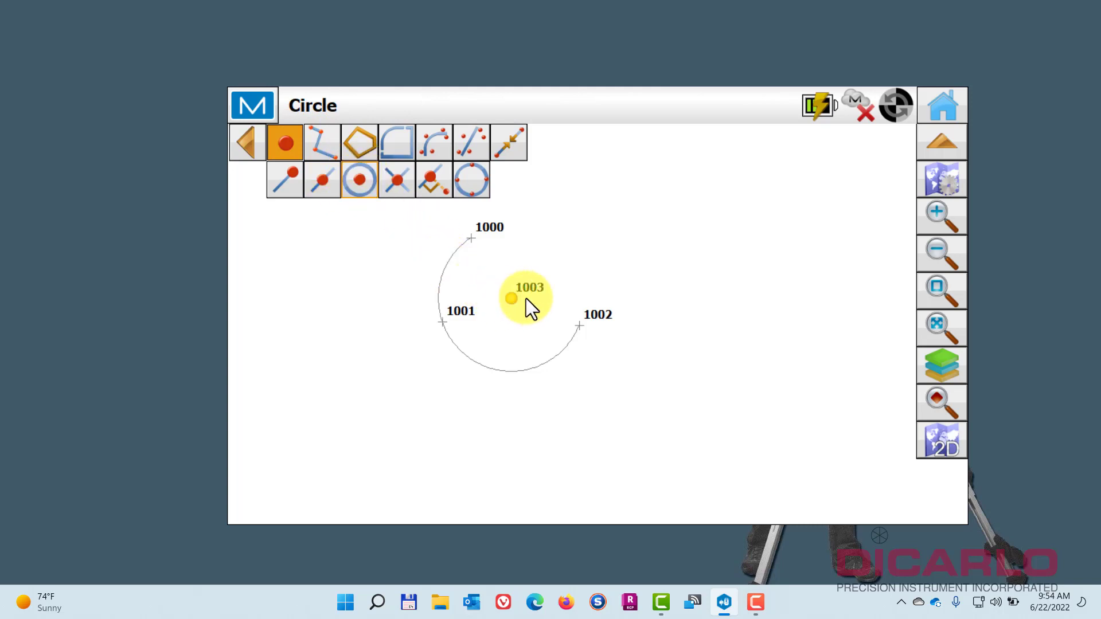
{"action": "left_click", "coordinate": [284, 142]}
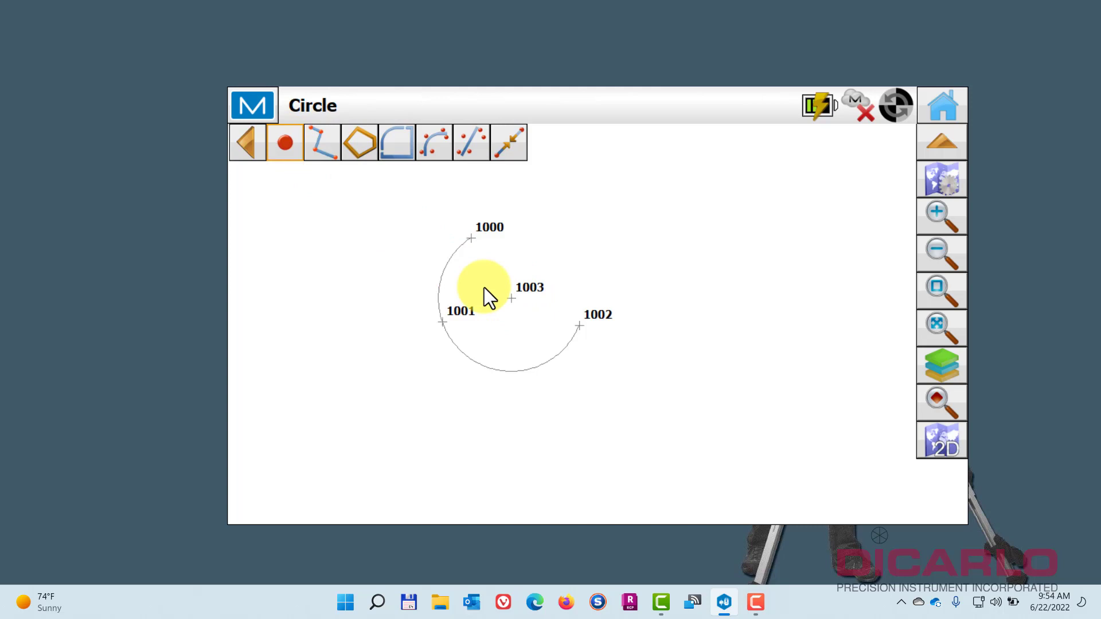
{"action": "mouse_move", "coordinate": [444, 274]}
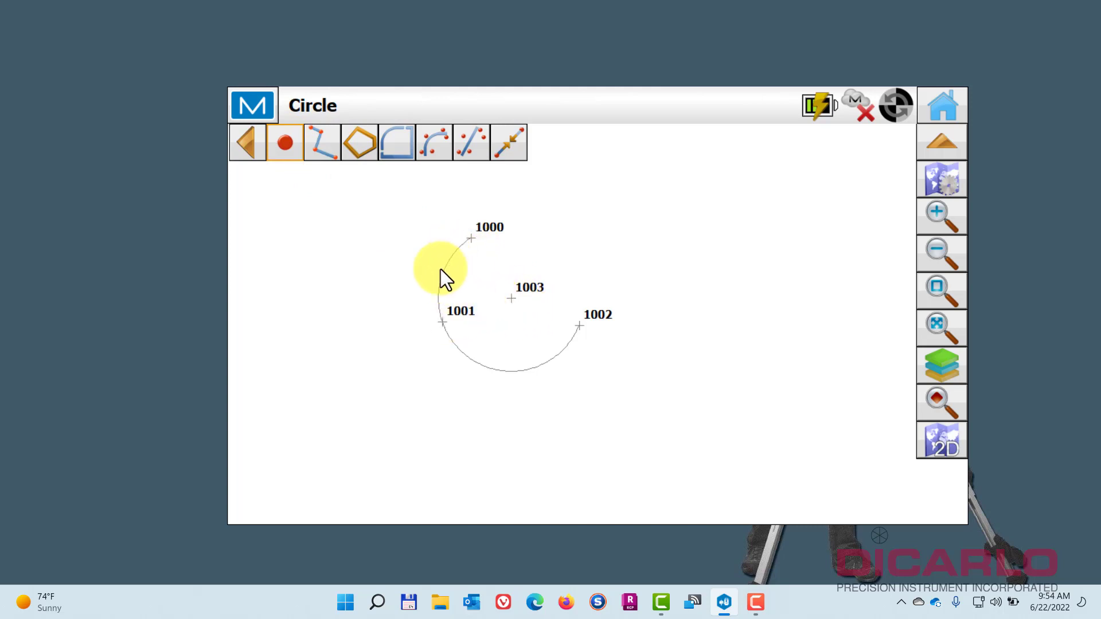
{"action": "mouse_move", "coordinate": [541, 263]}
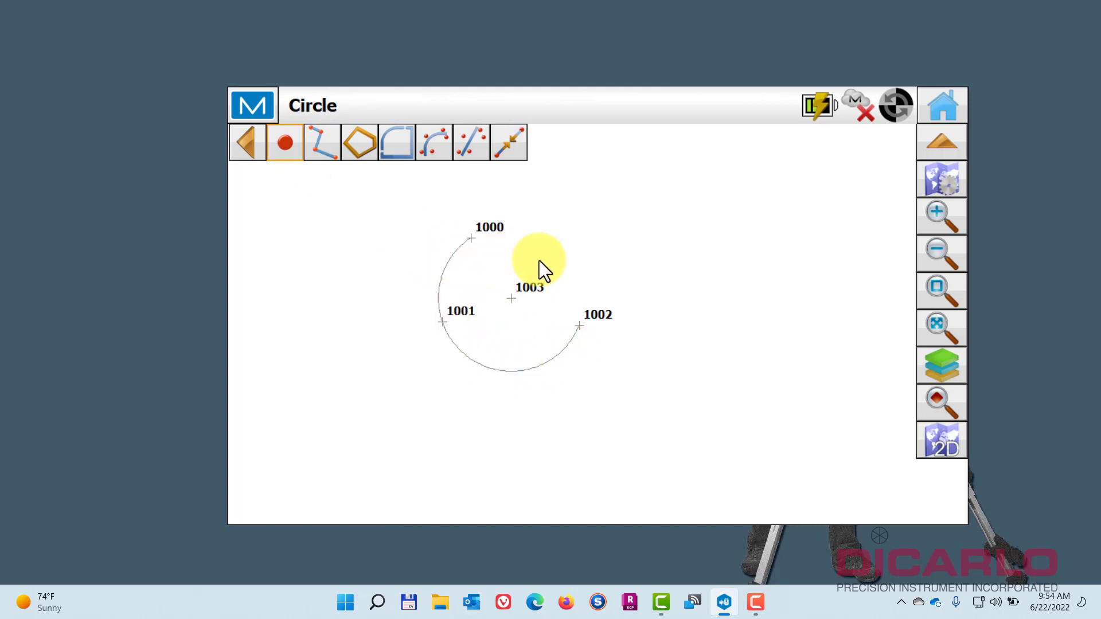
{"action": "mouse_move", "coordinate": [516, 379]}
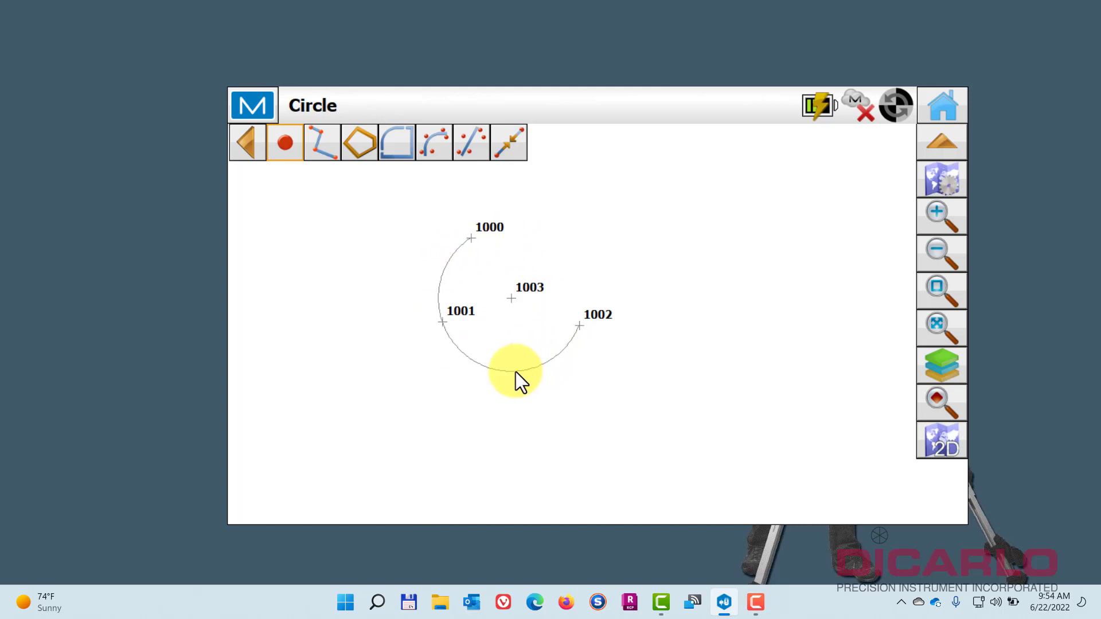
{"action": "mouse_move", "coordinate": [450, 274]}
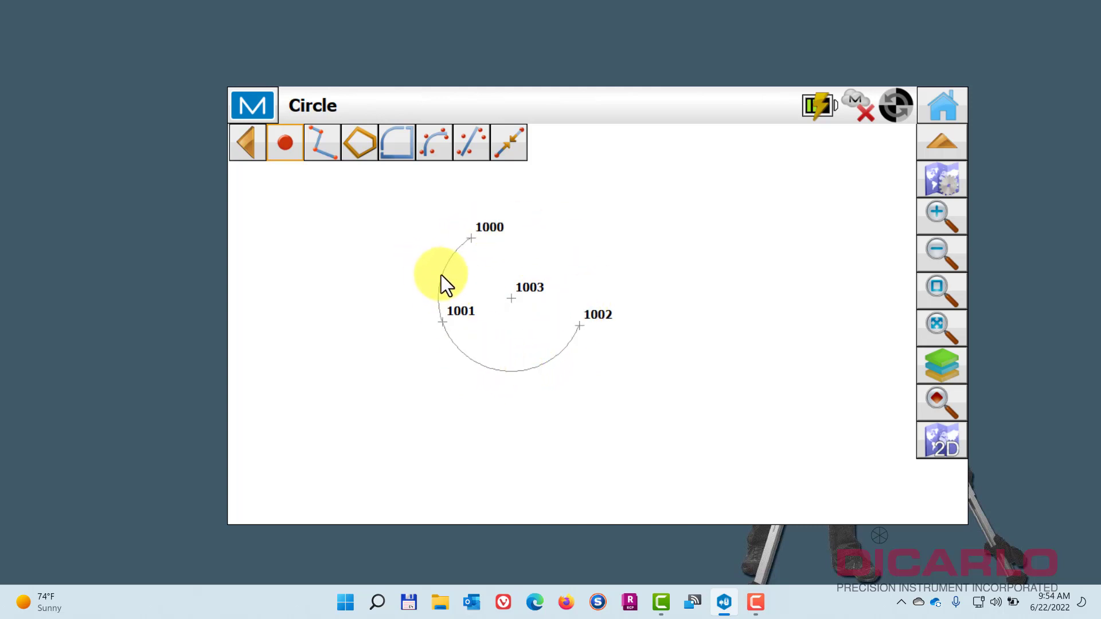
{"action": "right_click", "coordinate": [441, 281]}
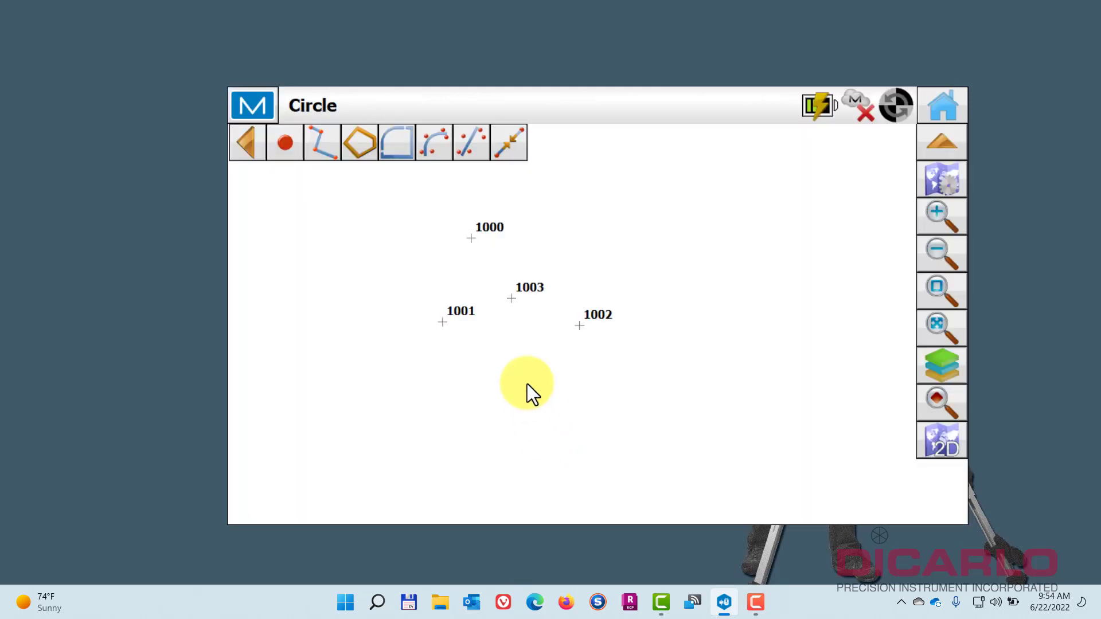
{"action": "mouse_move", "coordinate": [512, 309]}
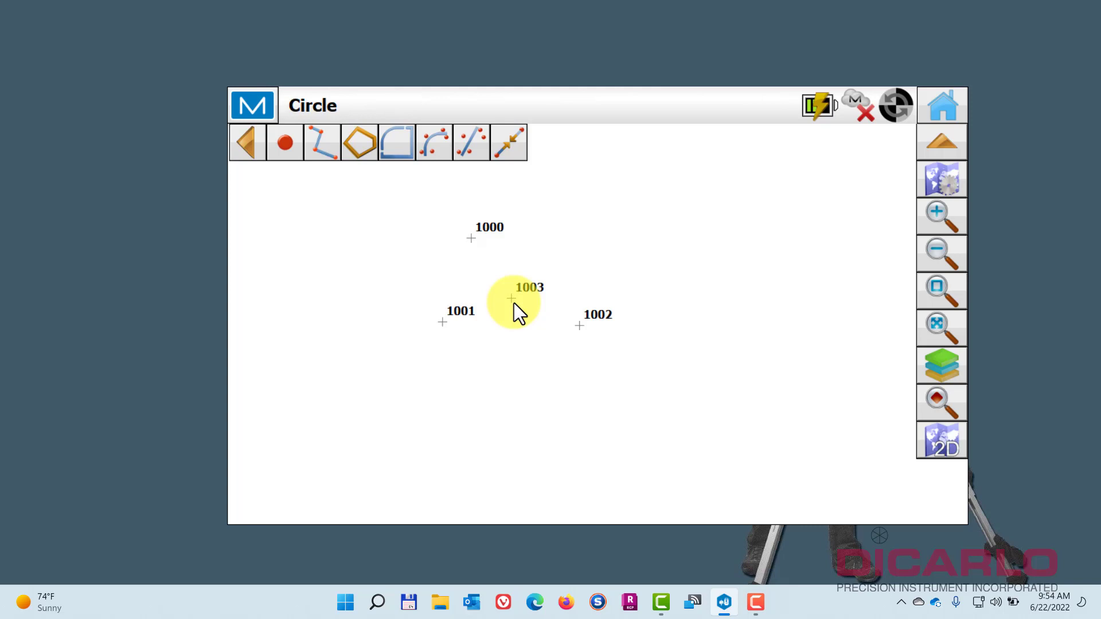
{"action": "mouse_move", "coordinate": [940, 123]}
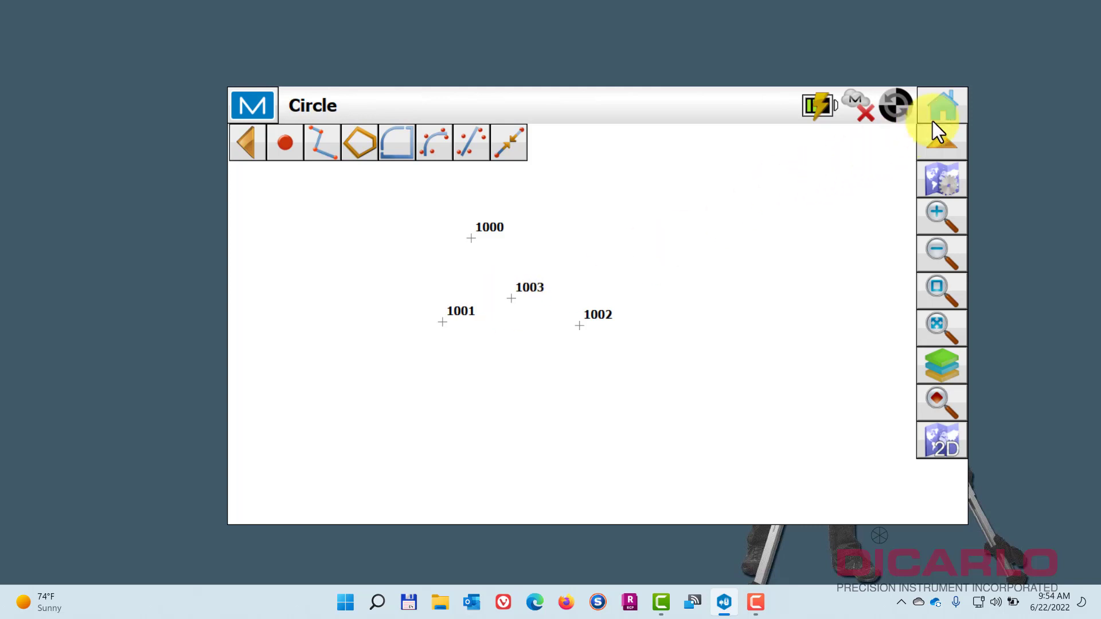
Open point 1003 for editing through the job's data editing.
{"action": "left_click", "coordinate": [941, 104]}
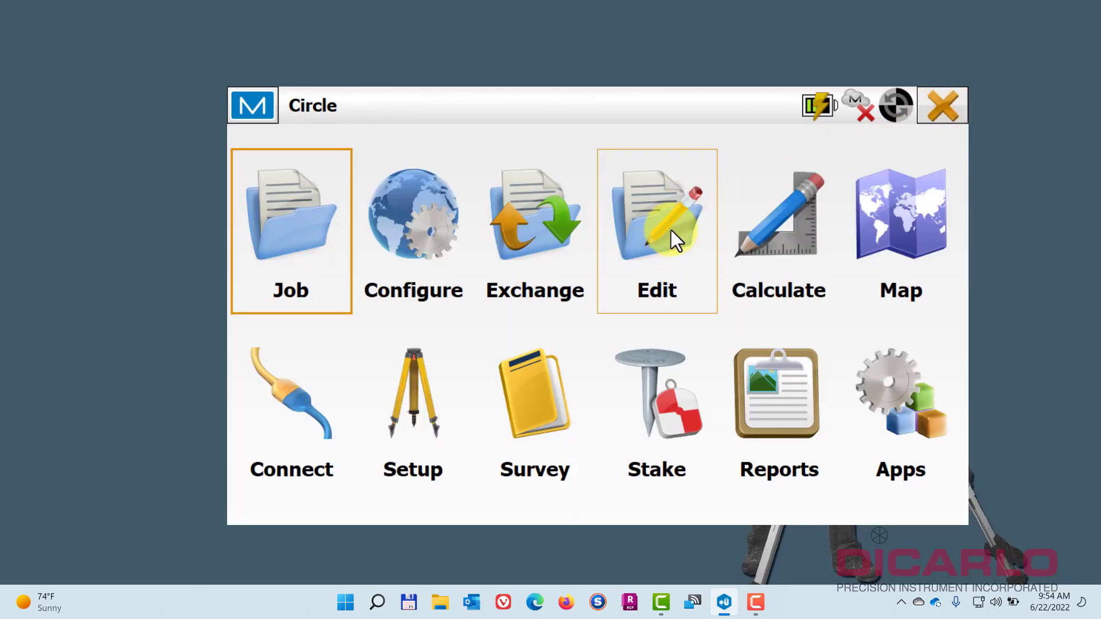
{"action": "left_click", "coordinate": [656, 218]}
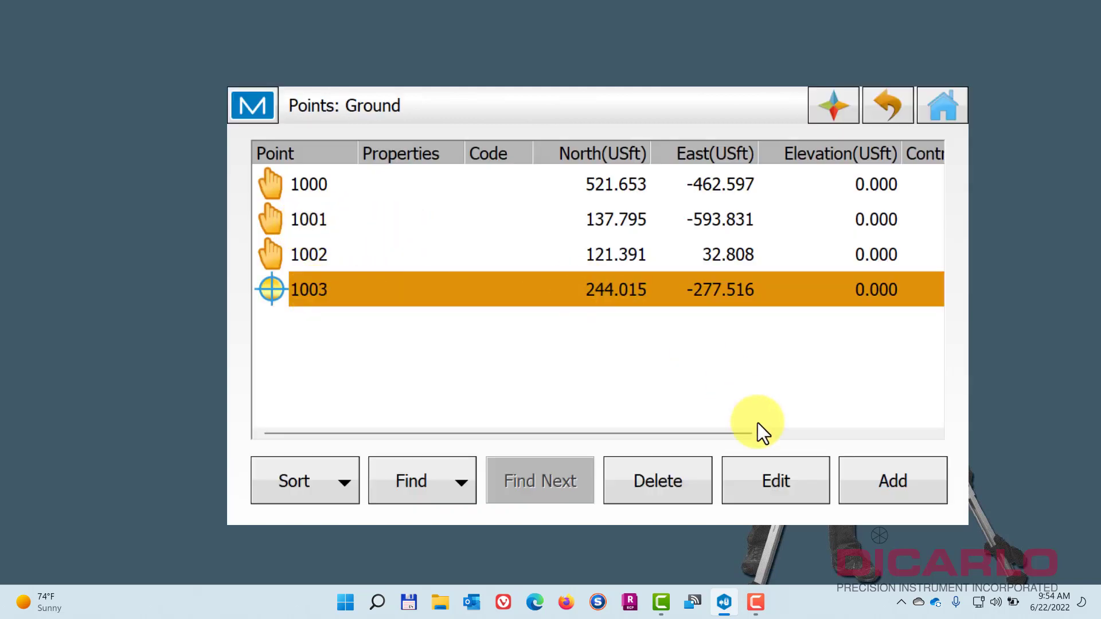
{"action": "left_click", "coordinate": [775, 481]}
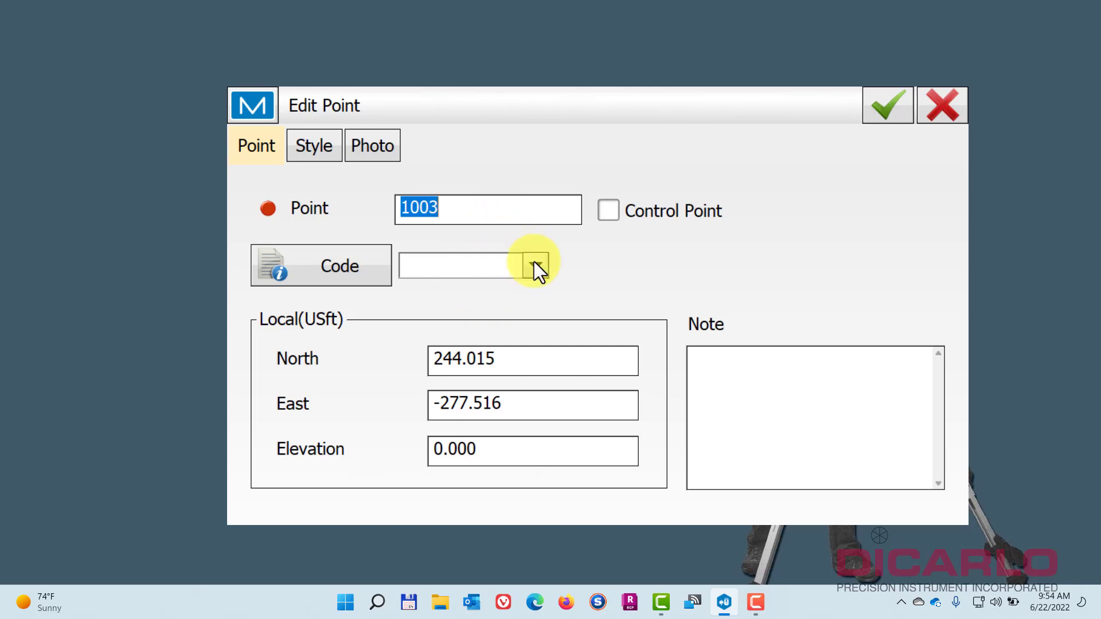
Code point 1003 as BL line 1 and make it the circle radius point.
{"action": "left_click", "coordinate": [536, 265]}
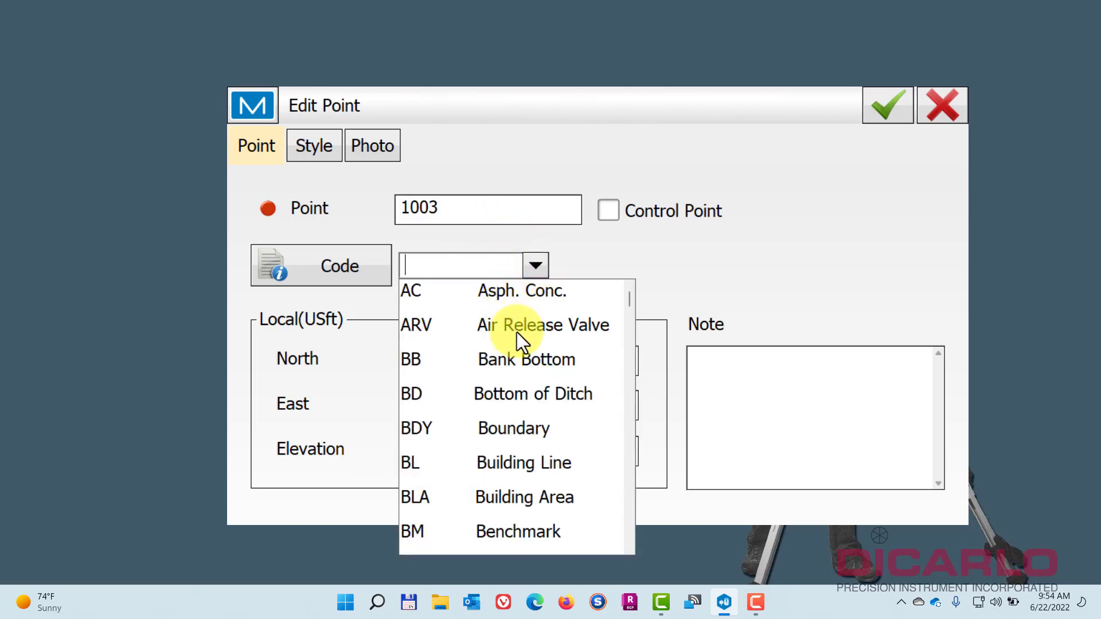
{"action": "mouse_move", "coordinate": [510, 463]}
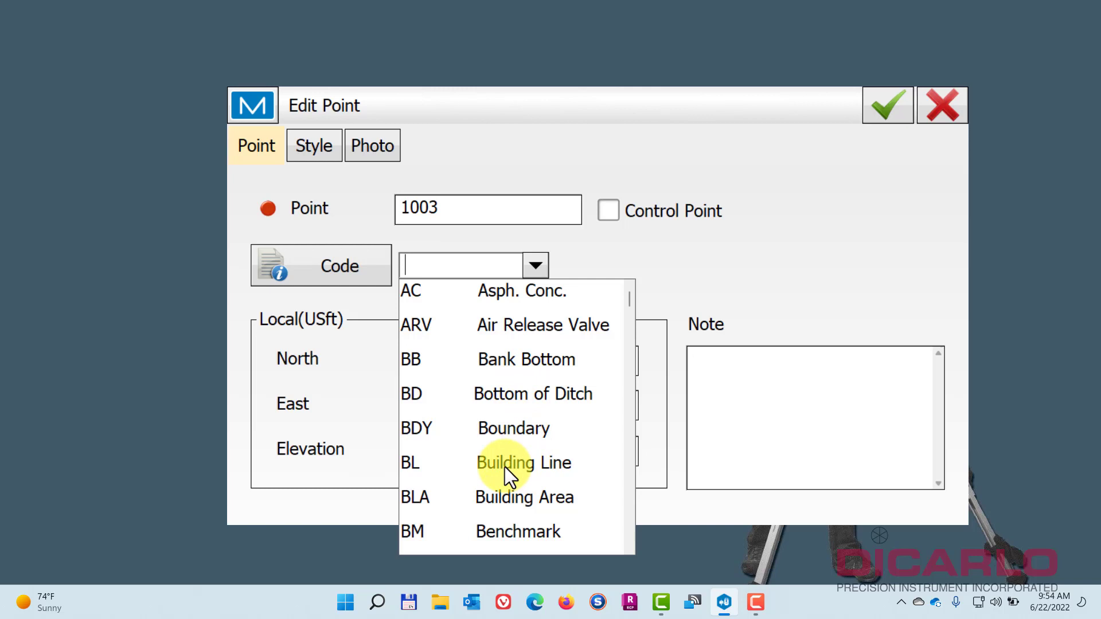
{"action": "left_click", "coordinate": [523, 463]}
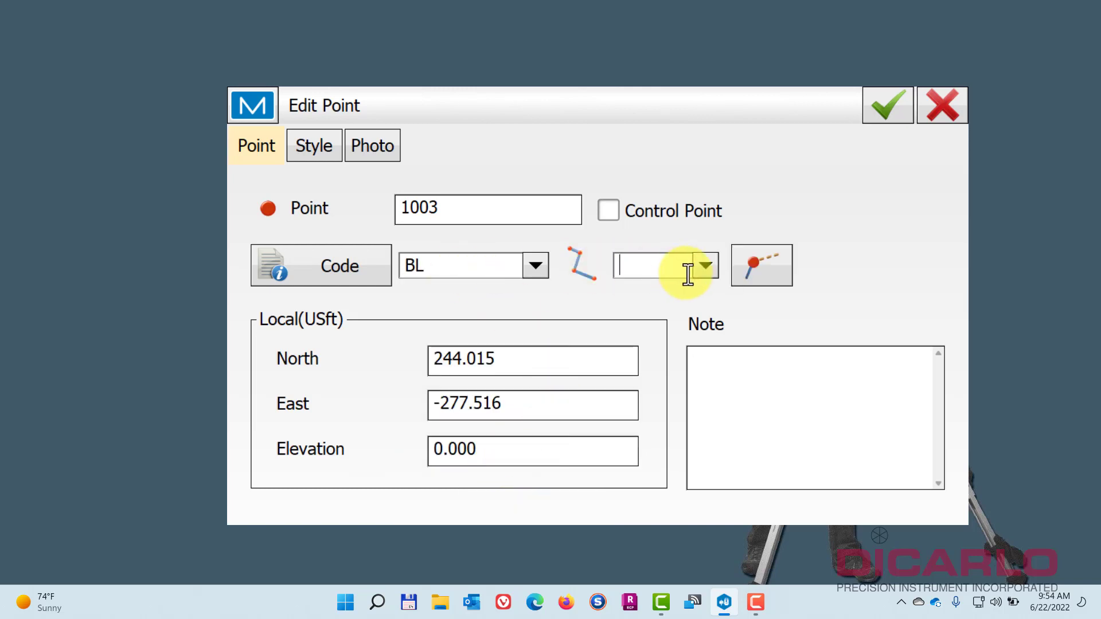
{"action": "mouse_move", "coordinate": [656, 254]}
{"action": "type", "text": "1"}
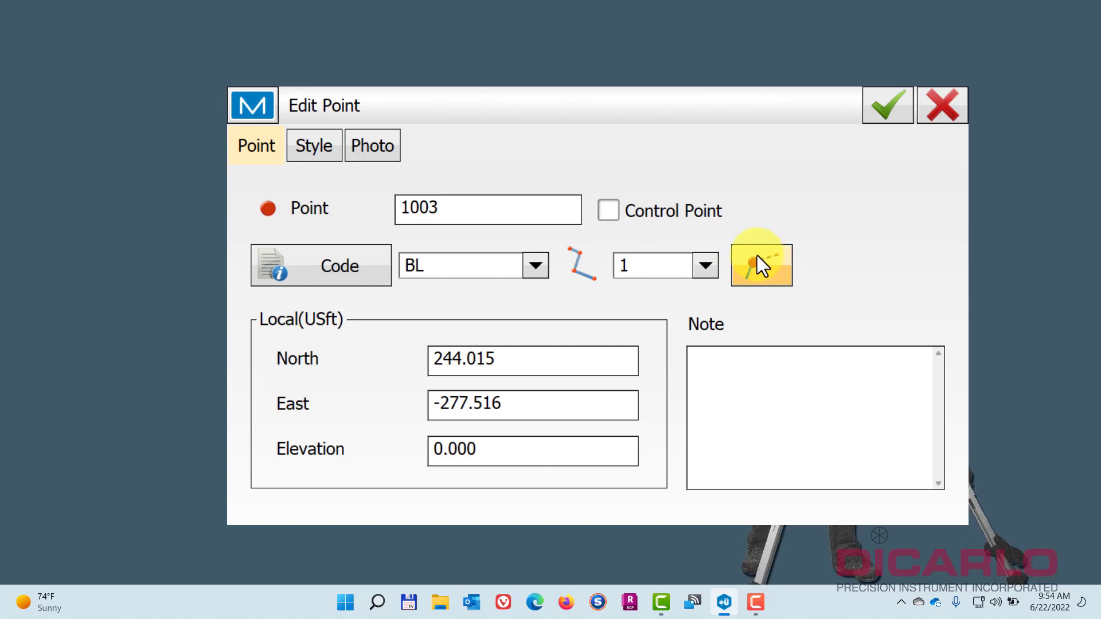
{"action": "left_click", "coordinate": [760, 265]}
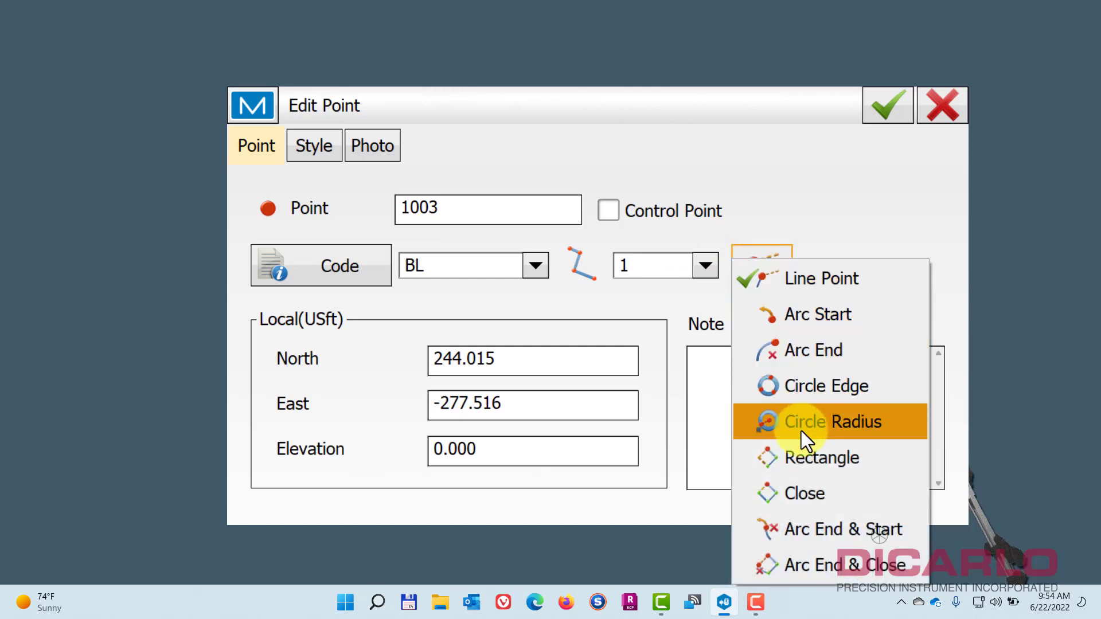
{"action": "mouse_move", "coordinate": [806, 429]}
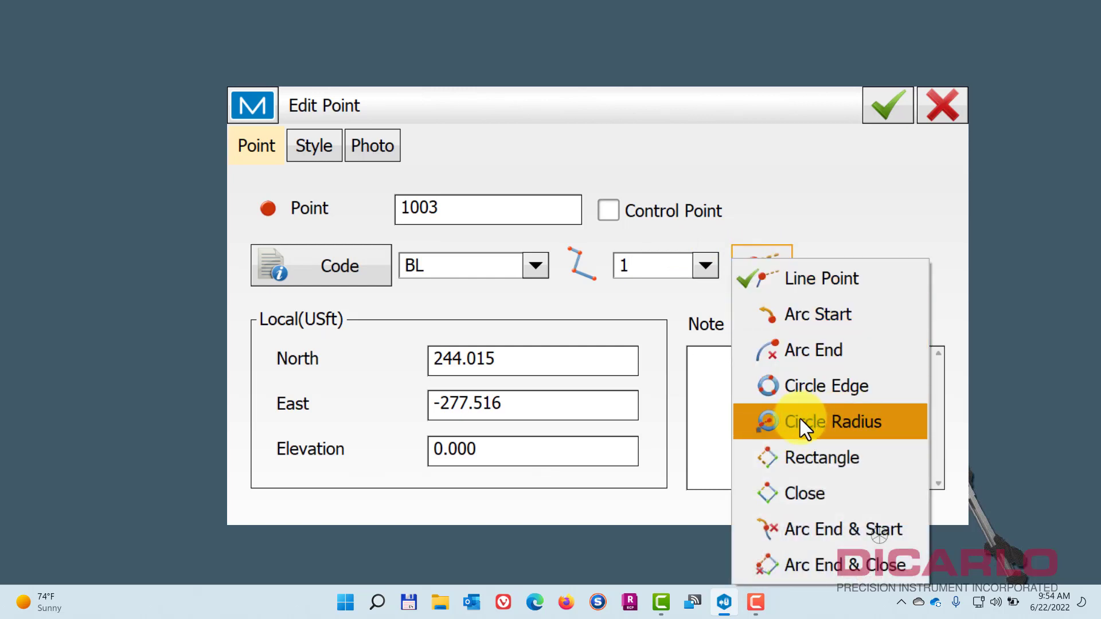
{"action": "left_click", "coordinate": [832, 422]}
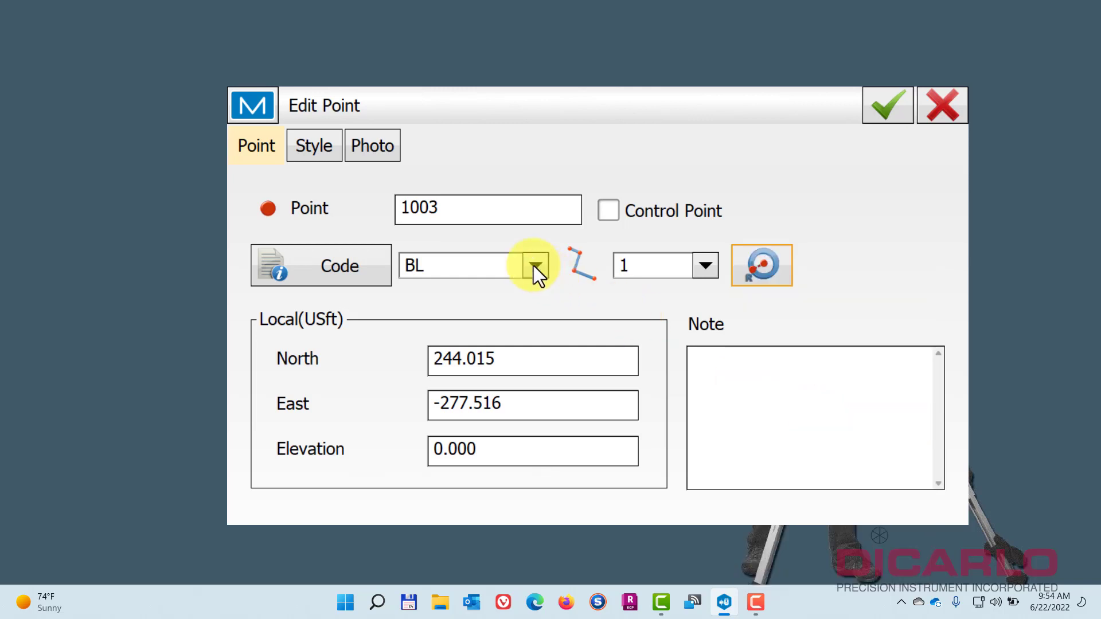
{"action": "mouse_move", "coordinate": [565, 219]}
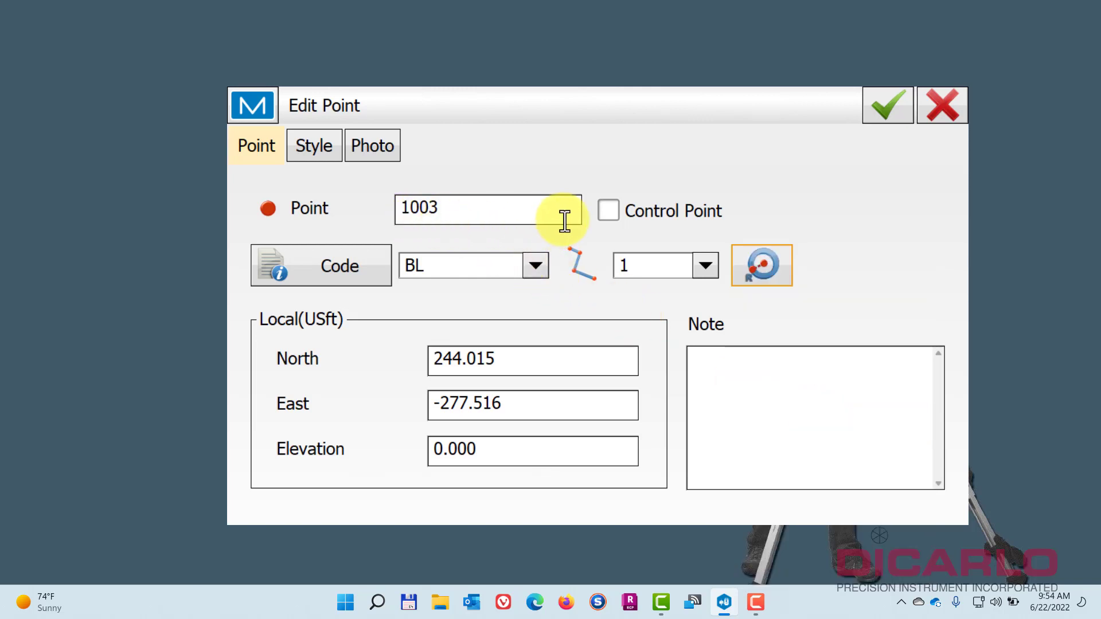
{"action": "mouse_move", "coordinate": [730, 154]}
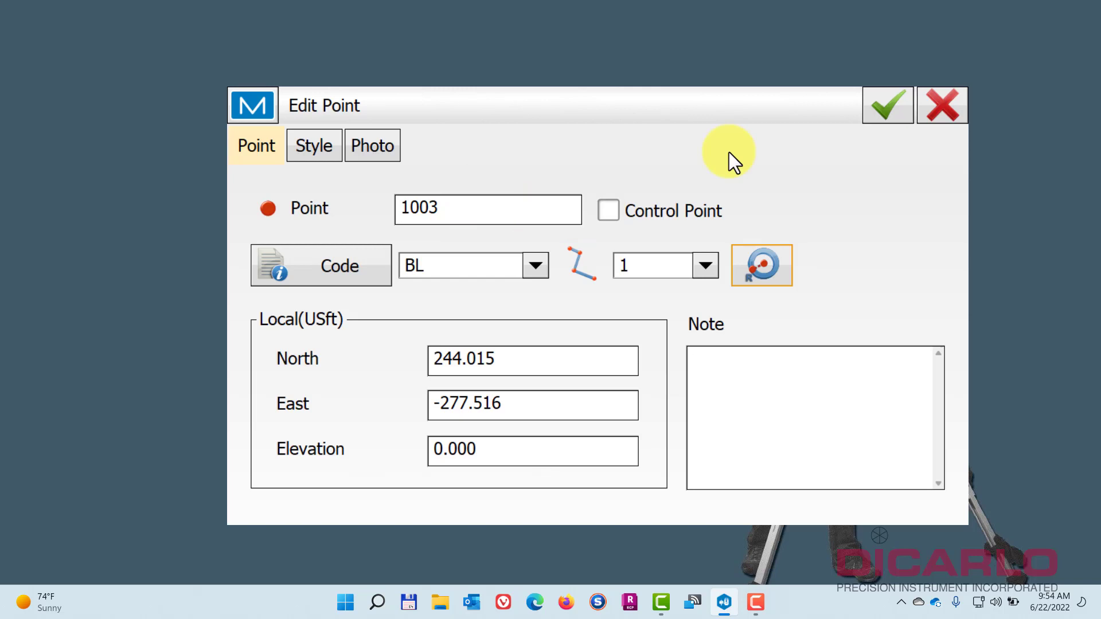
Save point 1003, then give point 1001 code BL on line 1.
{"action": "left_click", "coordinate": [887, 104]}
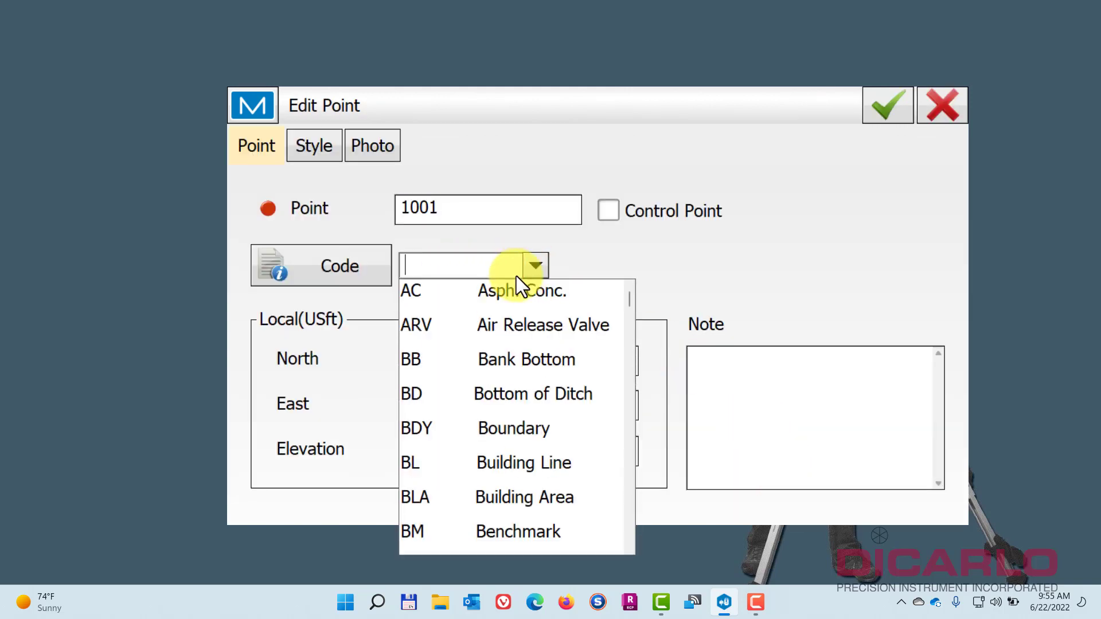
{"action": "left_click", "coordinate": [409, 463]}
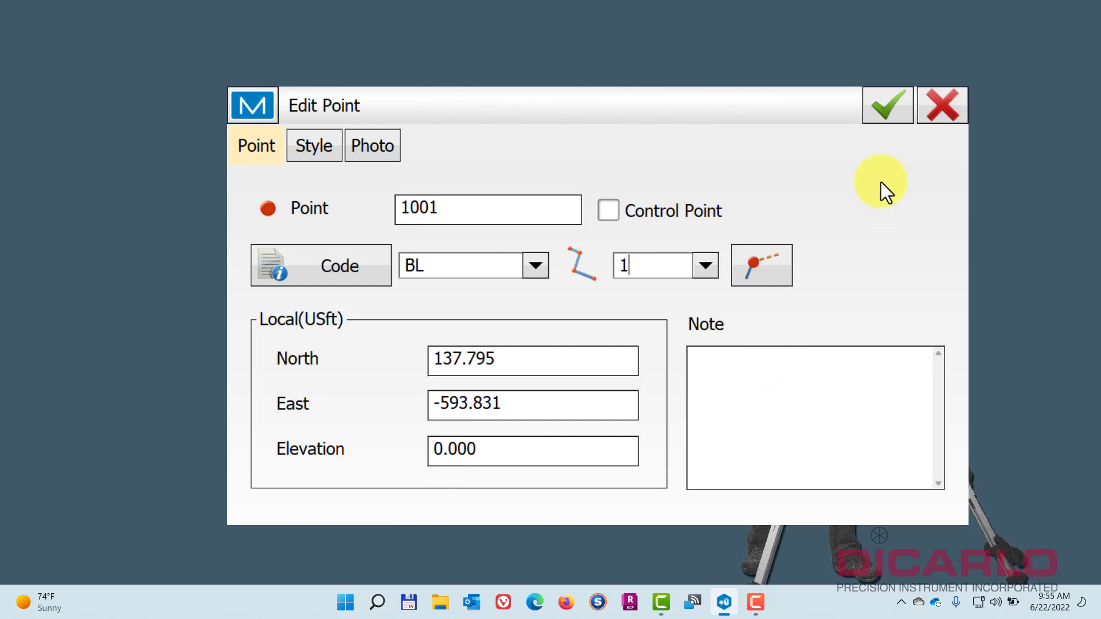
Save point 1001 and view the full circle around 1003 on the map.
{"action": "left_click", "coordinate": [886, 104]}
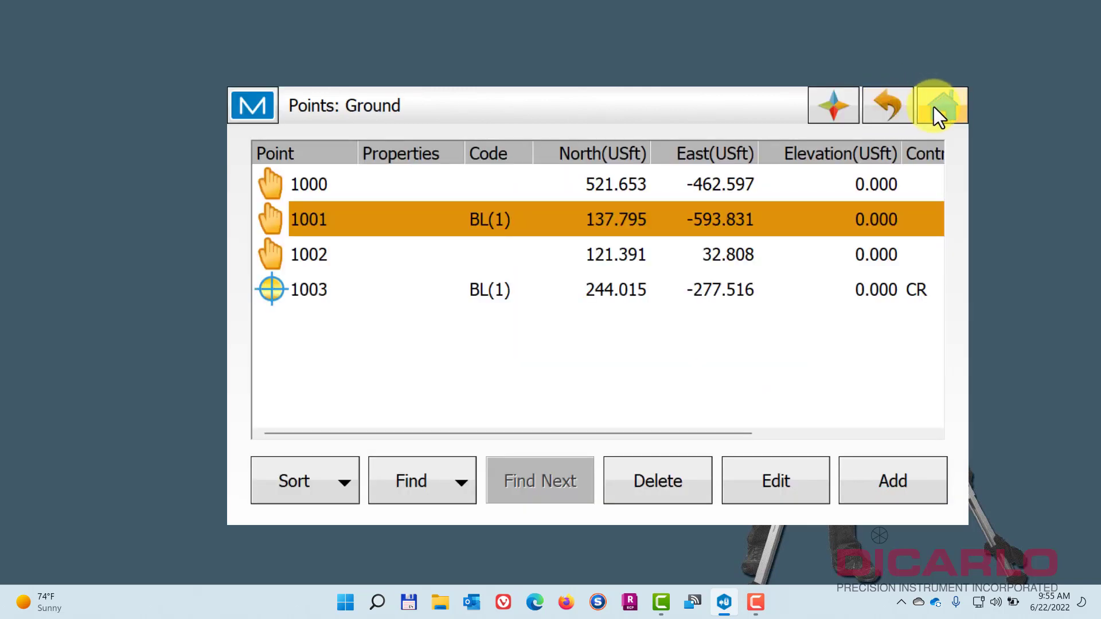
{"action": "left_click", "coordinate": [940, 105]}
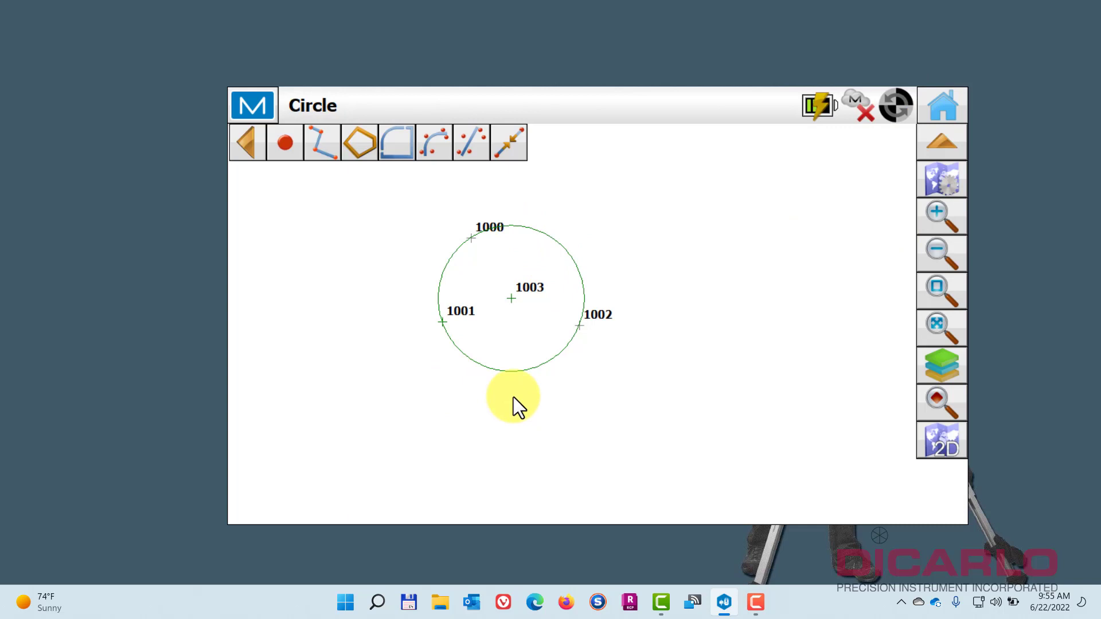
{"action": "mouse_move", "coordinate": [511, 226]}
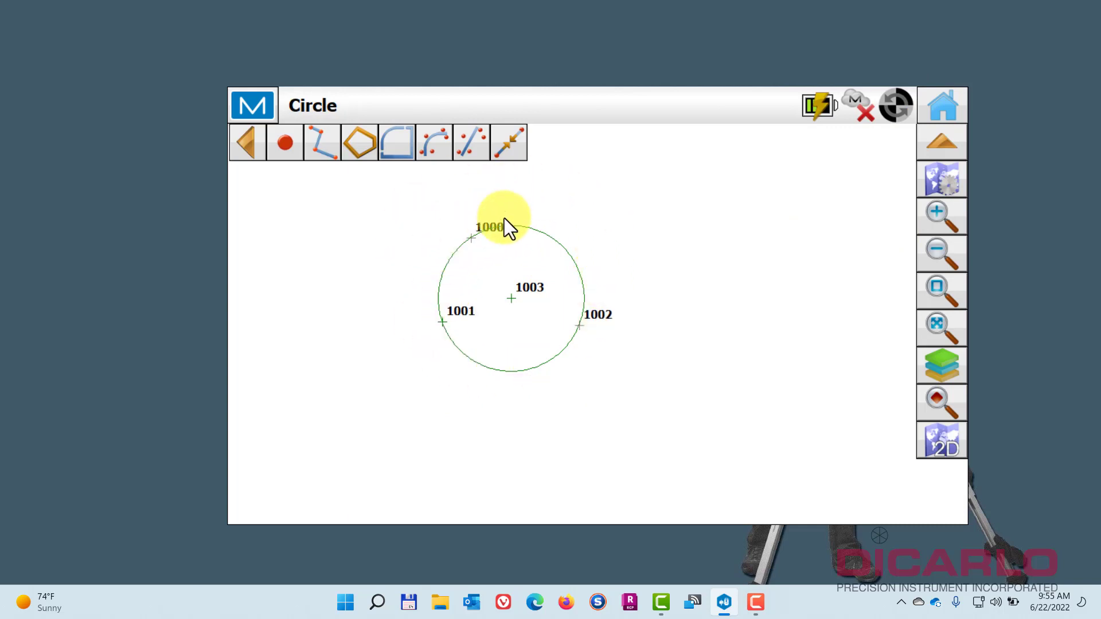
{"action": "mouse_move", "coordinate": [551, 327]}
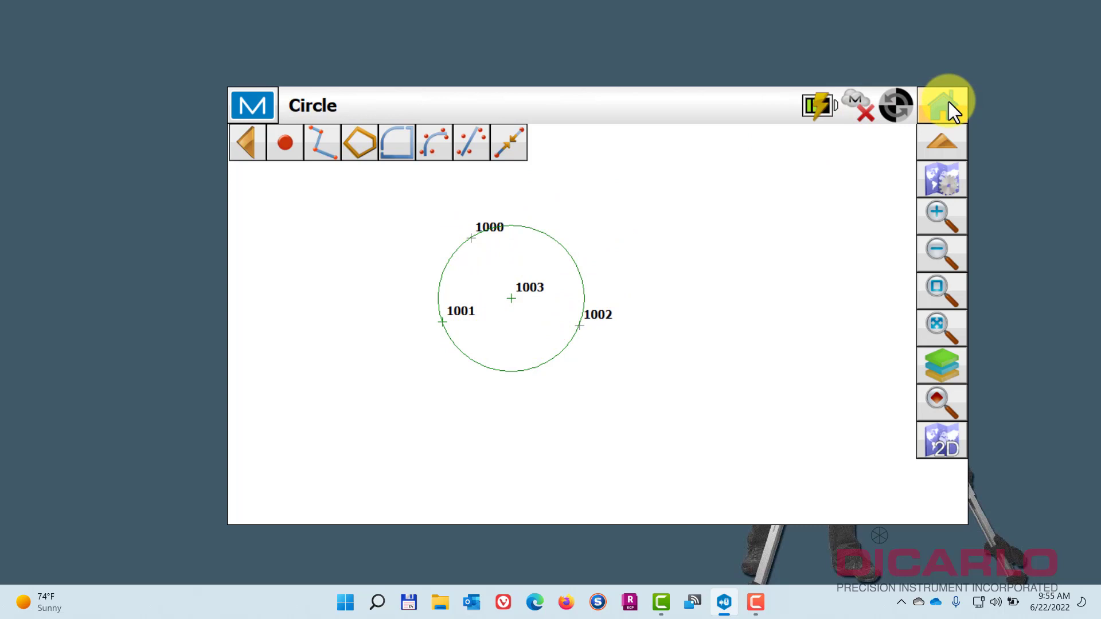
{"action": "left_click", "coordinate": [942, 104]}
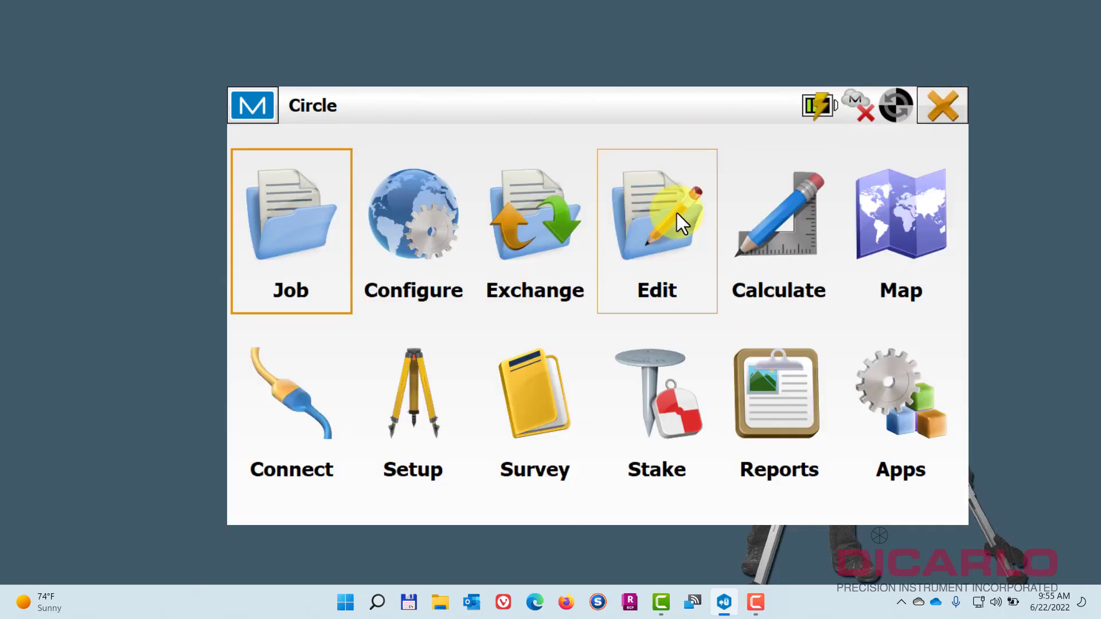
{"action": "left_click", "coordinate": [942, 106]}
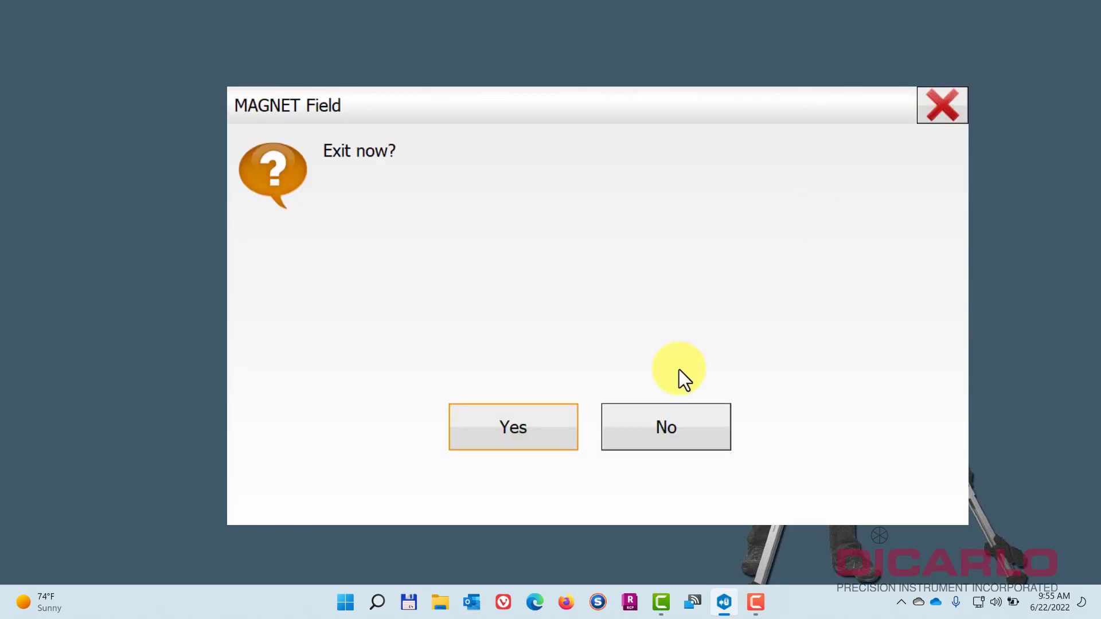
{"action": "left_click", "coordinate": [665, 427]}
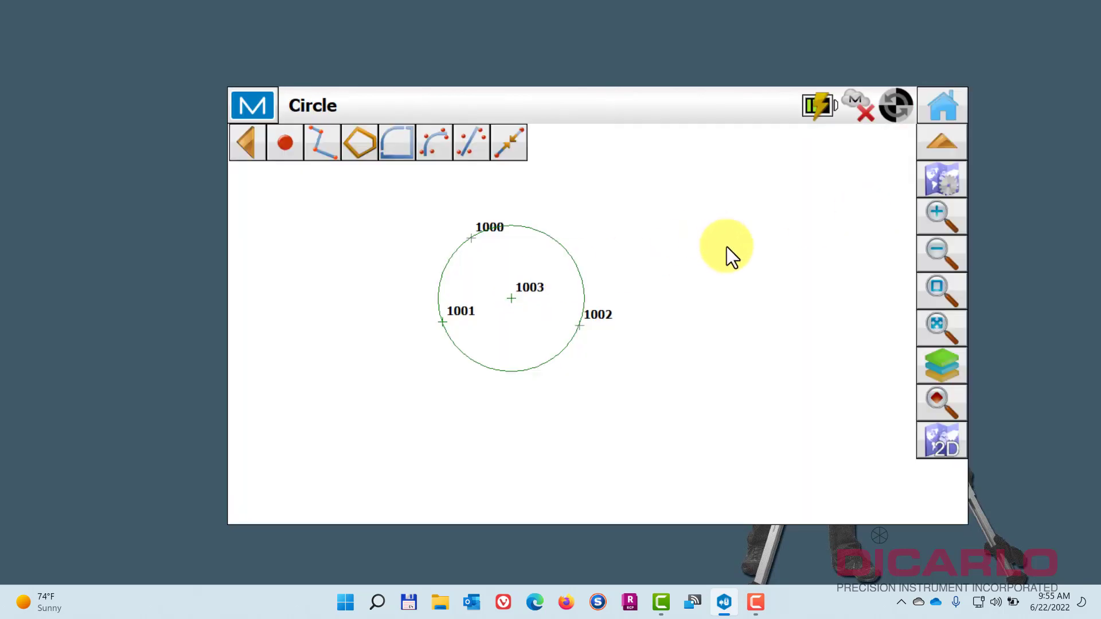
Add point 1004 as a BL circle-edge point and move it to line 2.
{"action": "left_click", "coordinate": [285, 141]}
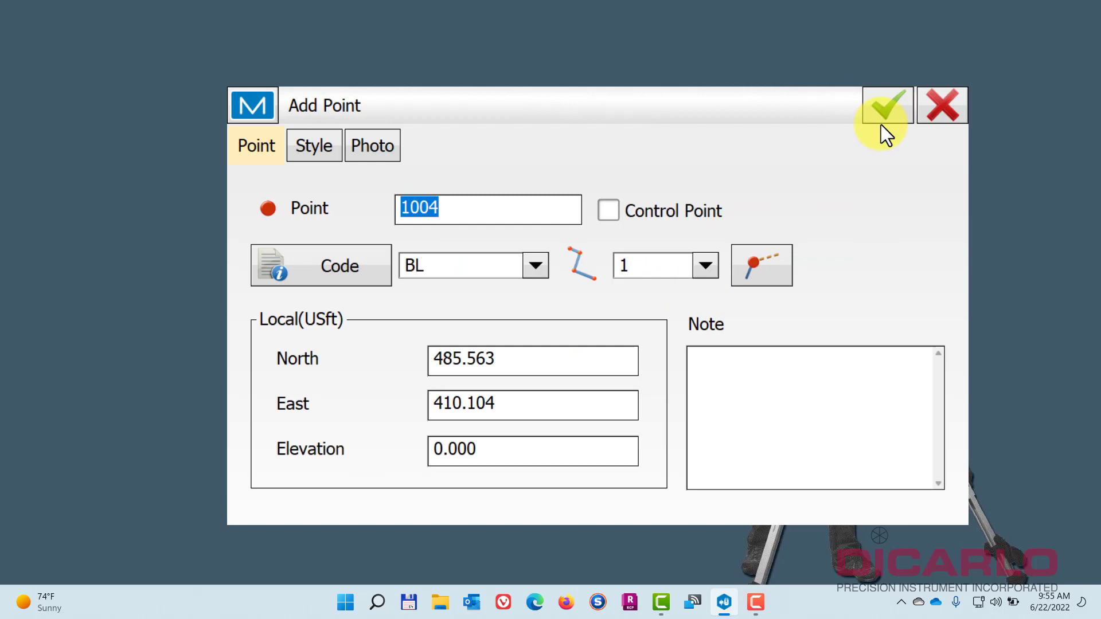
{"action": "mouse_move", "coordinate": [520, 193]}
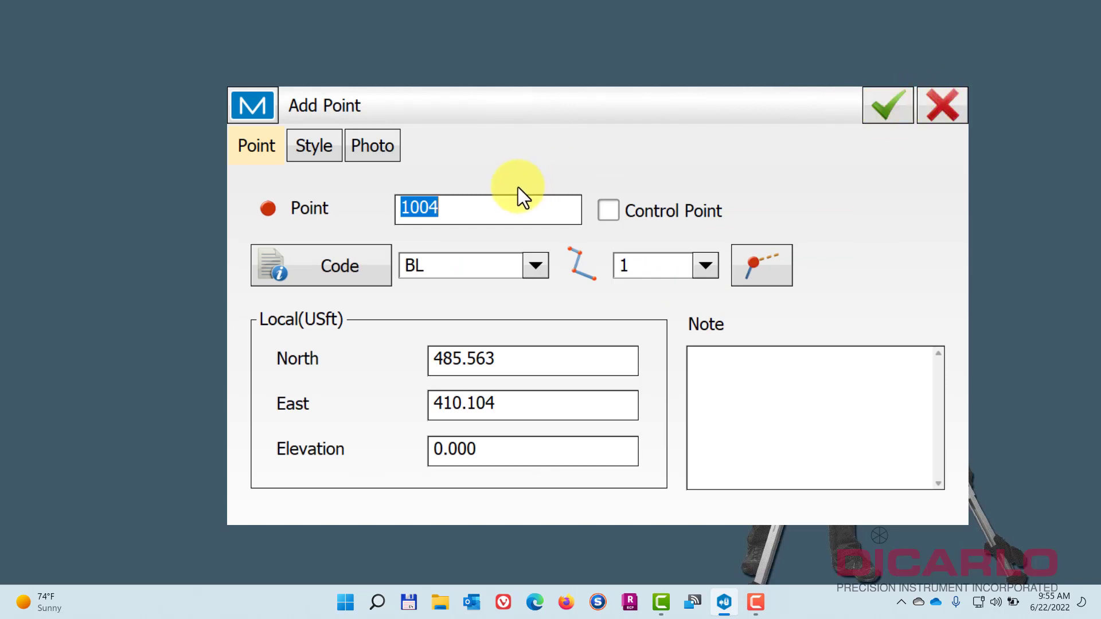
{"action": "mouse_move", "coordinate": [535, 266]}
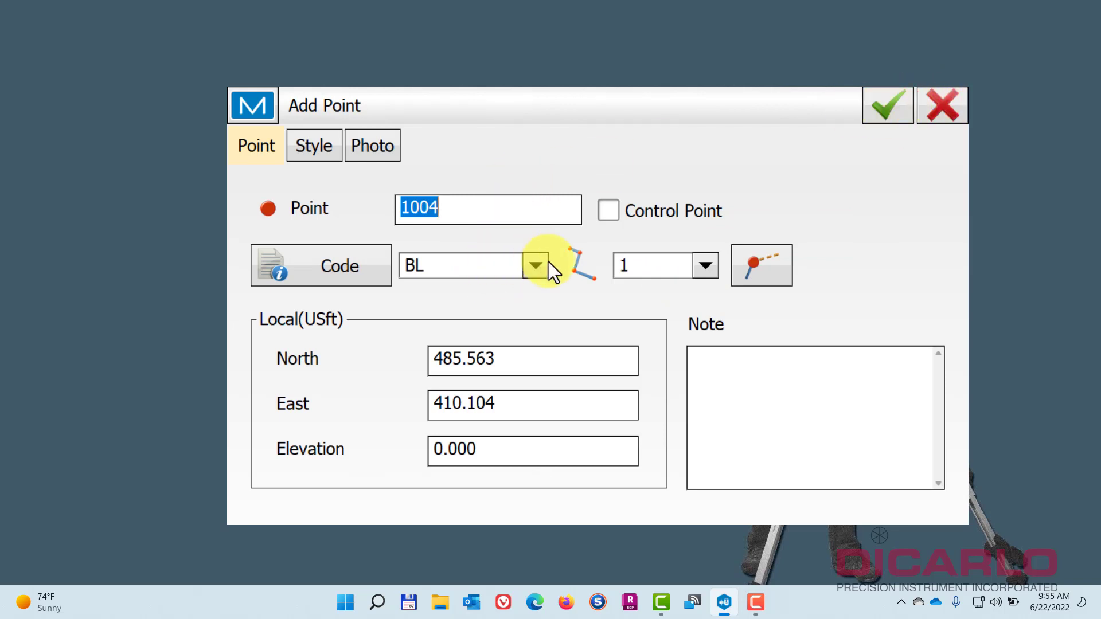
{"action": "left_click", "coordinate": [761, 265]}
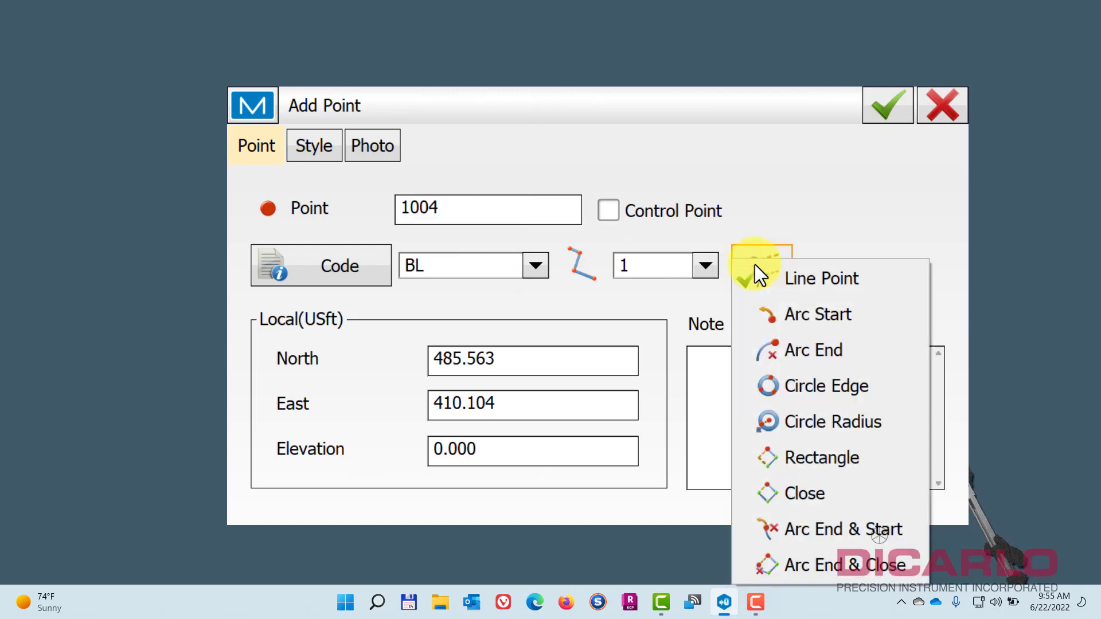
{"action": "mouse_move", "coordinate": [839, 386]}
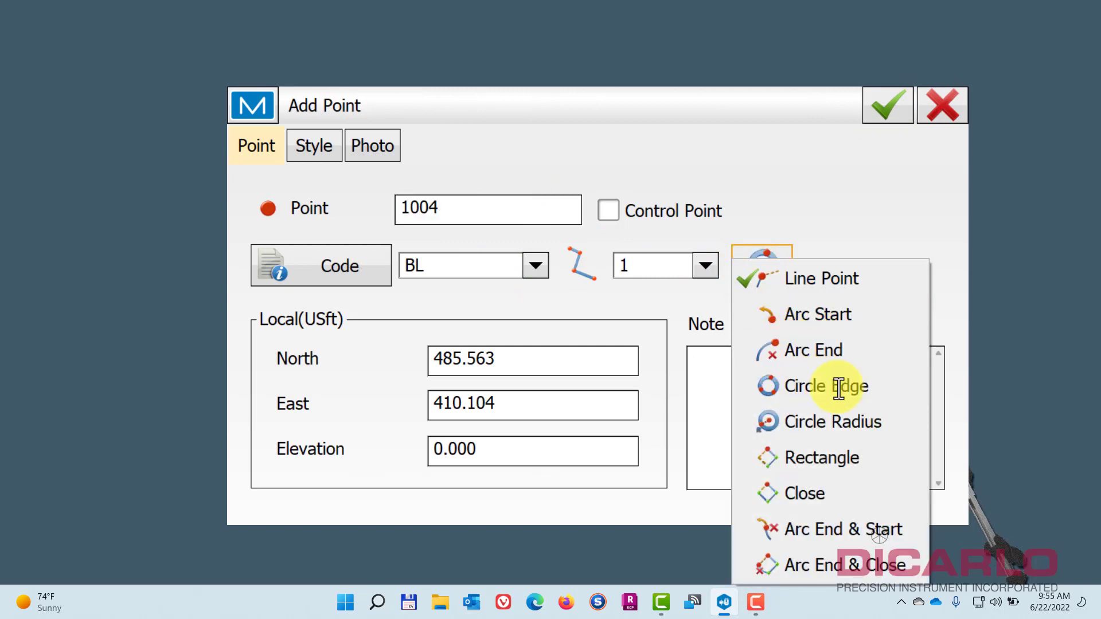
{"action": "left_click", "coordinate": [826, 385]}
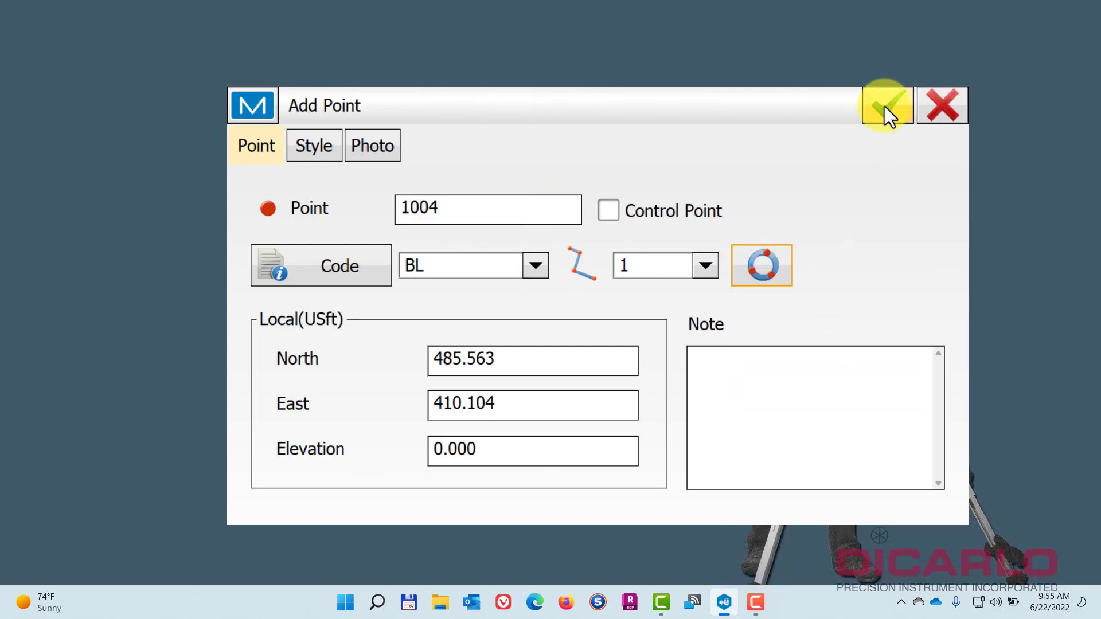
{"action": "left_click", "coordinate": [885, 104]}
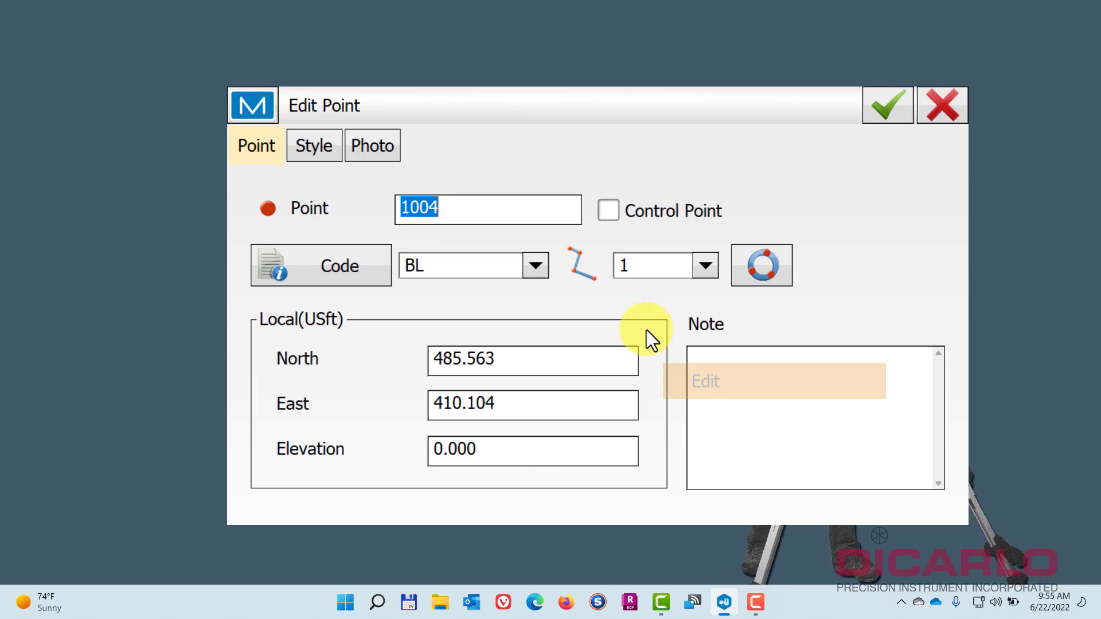
{"action": "left_click", "coordinate": [705, 265]}
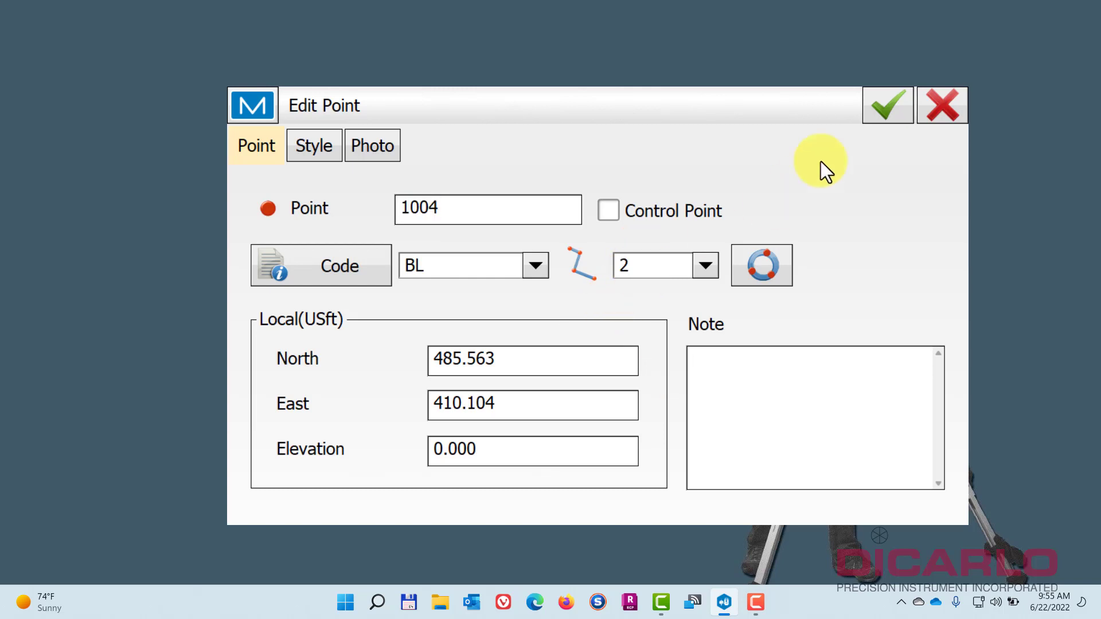
{"action": "left_click", "coordinate": [886, 104]}
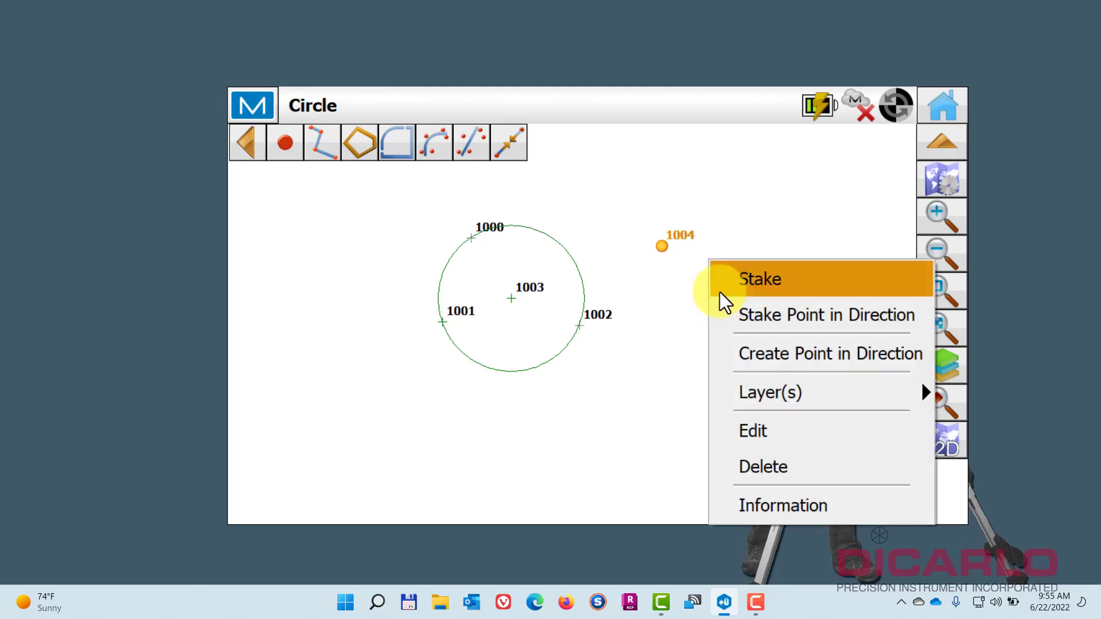
{"action": "mouse_move", "coordinate": [783, 298]}
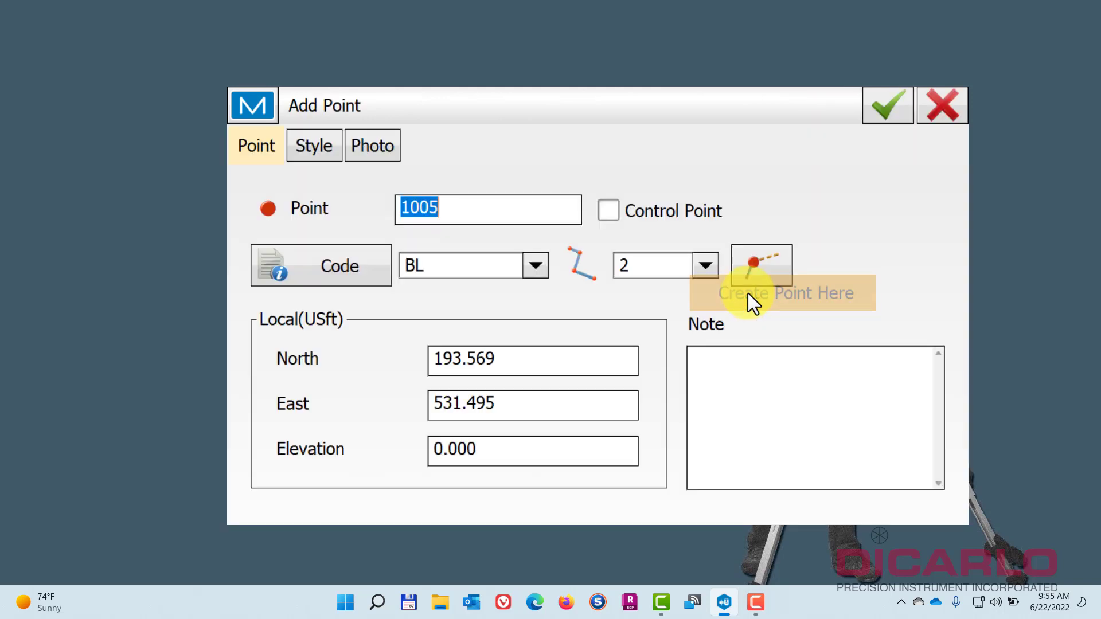
Set points 1005 and 1006 as circle edge points, completing the second circle.
{"action": "left_click", "coordinate": [761, 264]}
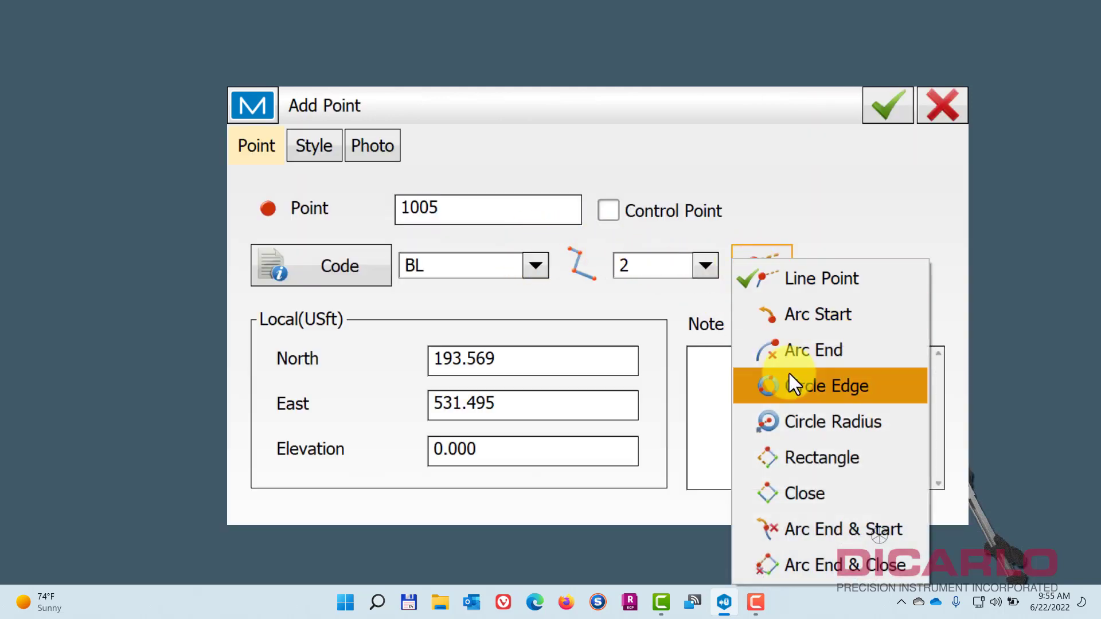
{"action": "left_click", "coordinate": [831, 385]}
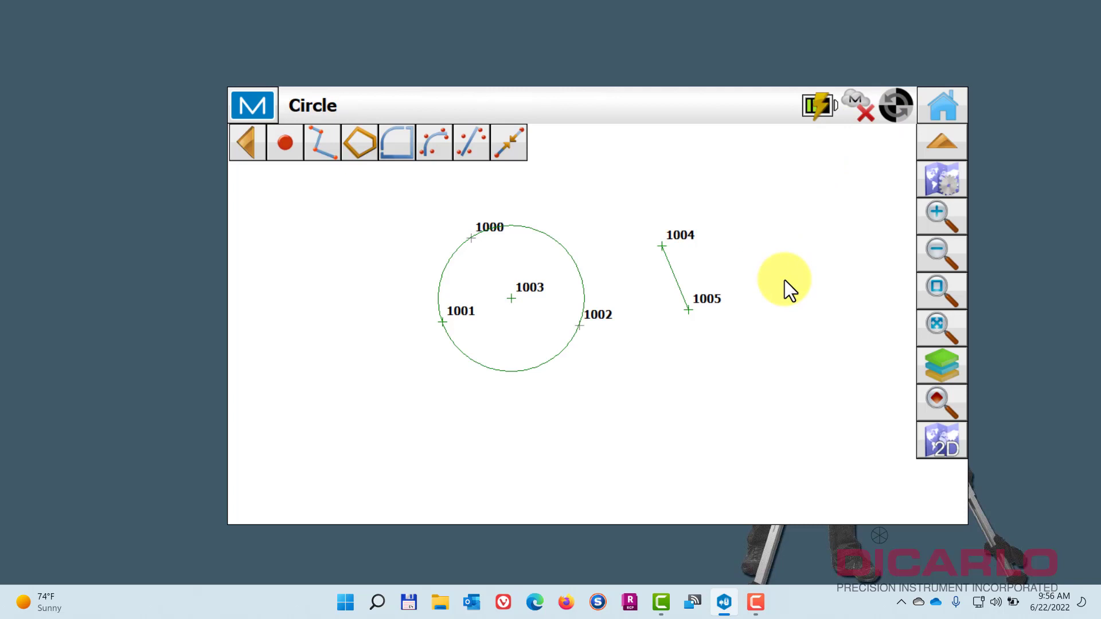
{"action": "mouse_move", "coordinate": [723, 203]}
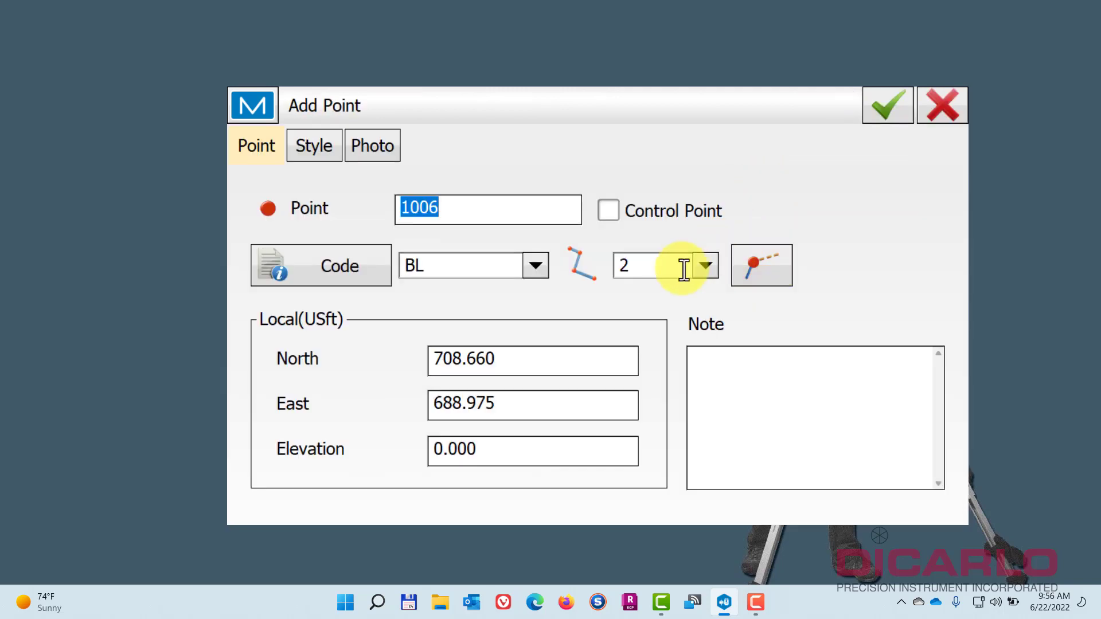
{"action": "left_click", "coordinate": [761, 265]}
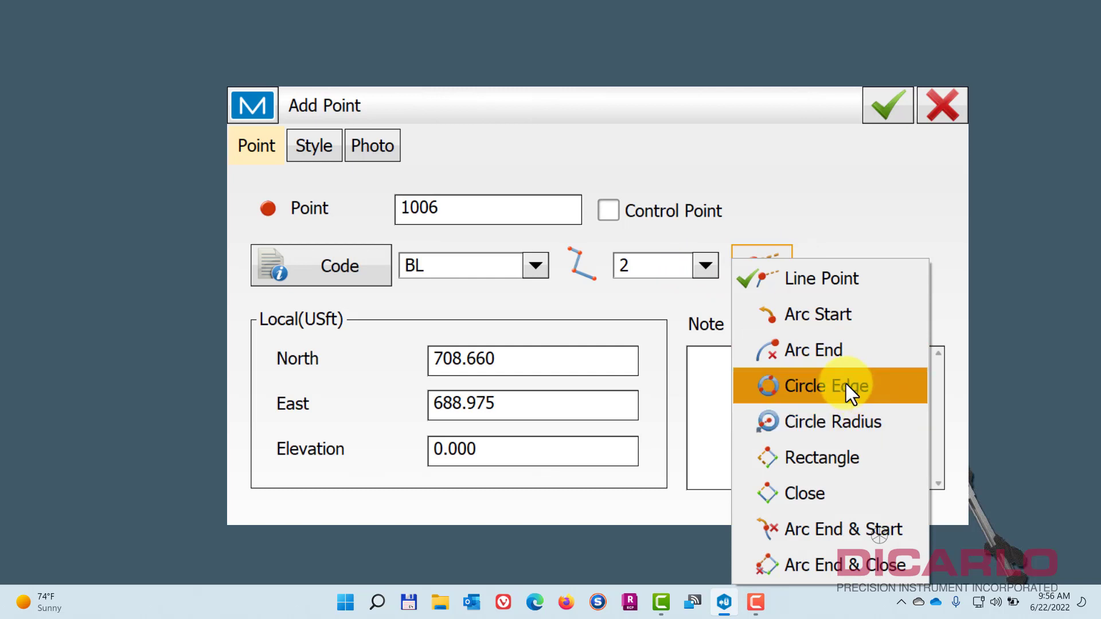
{"action": "left_click", "coordinate": [830, 385]}
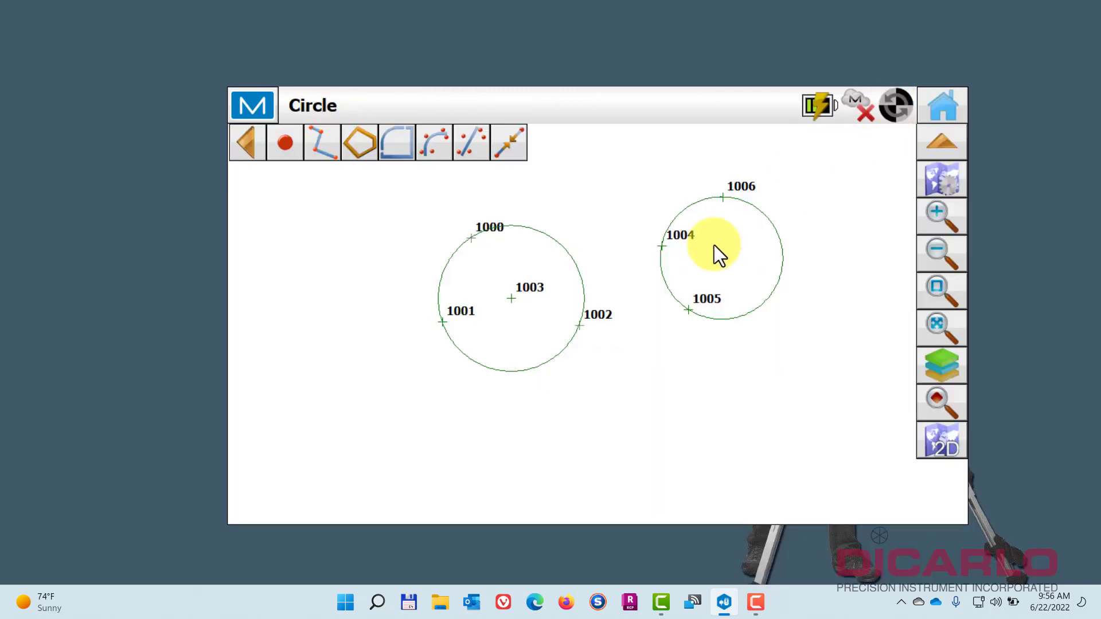
{"action": "mouse_move", "coordinate": [479, 312]}
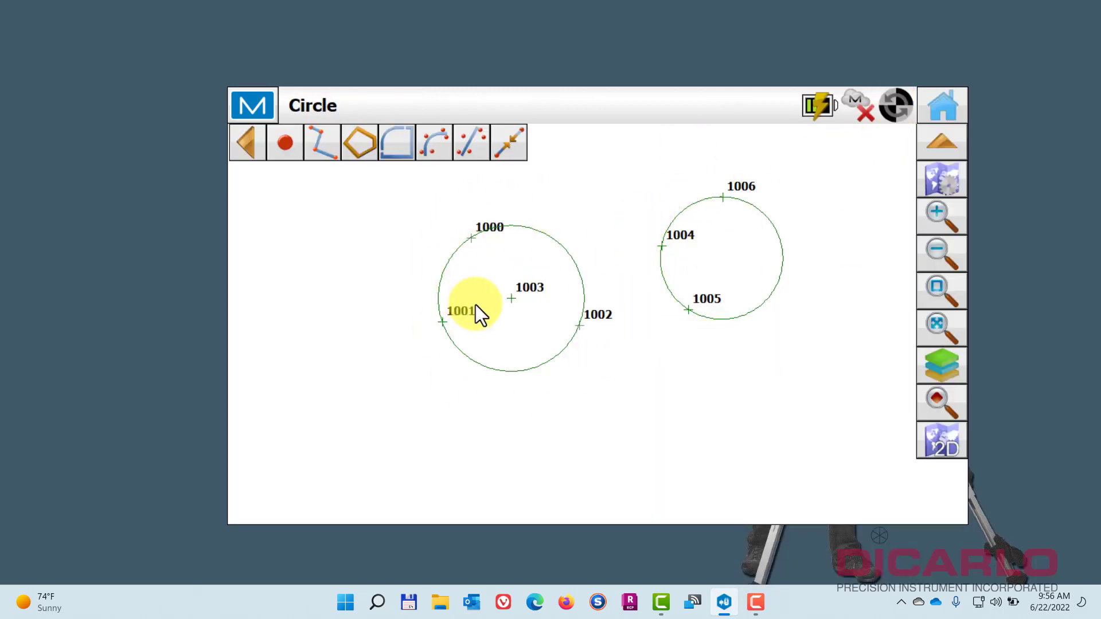
{"action": "mouse_move", "coordinate": [453, 316]}
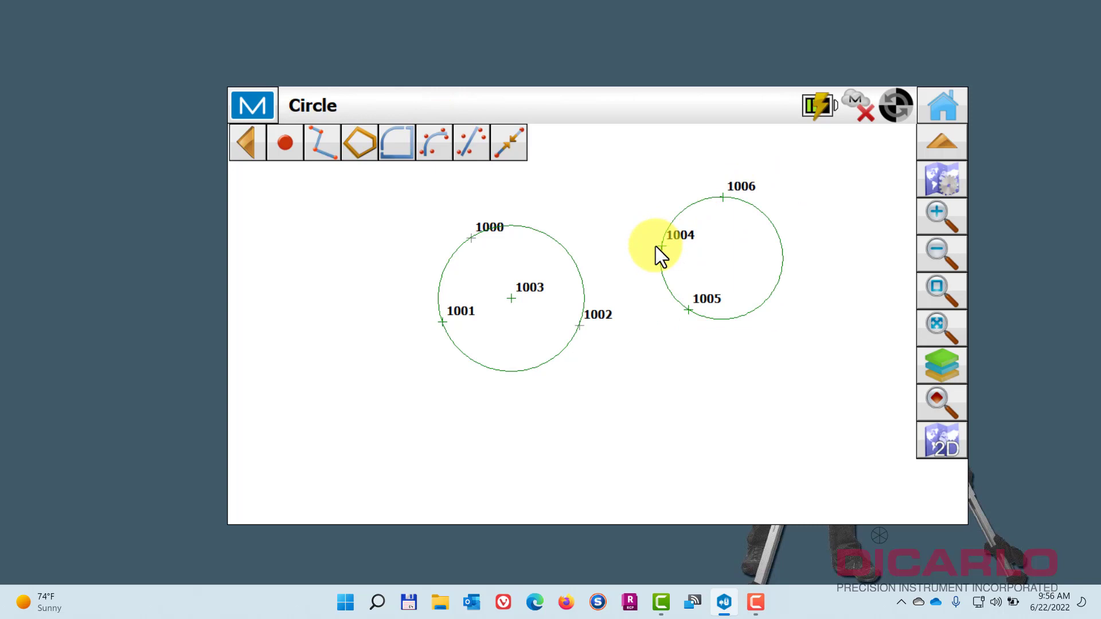
{"action": "mouse_move", "coordinate": [691, 214]}
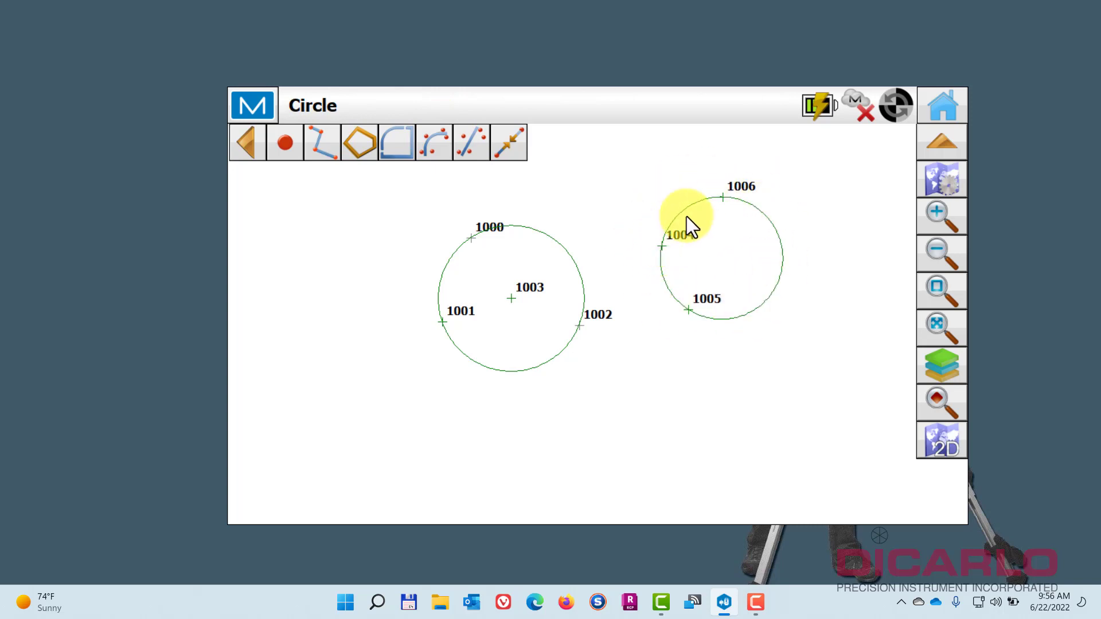
{"action": "mouse_move", "coordinate": [670, 298]}
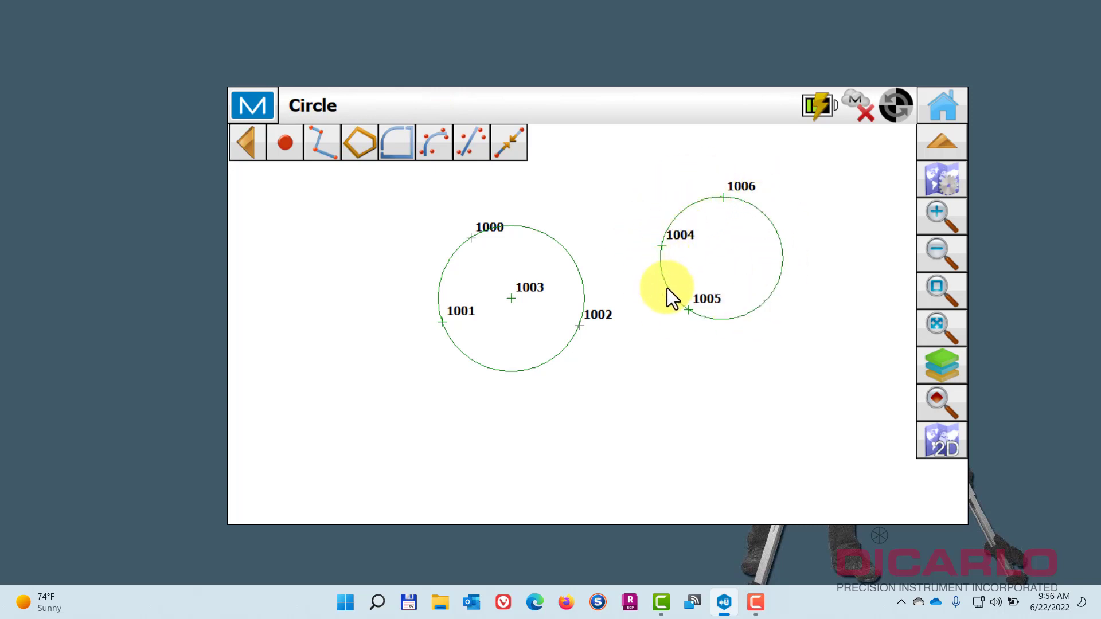
{"action": "mouse_move", "coordinate": [723, 207]}
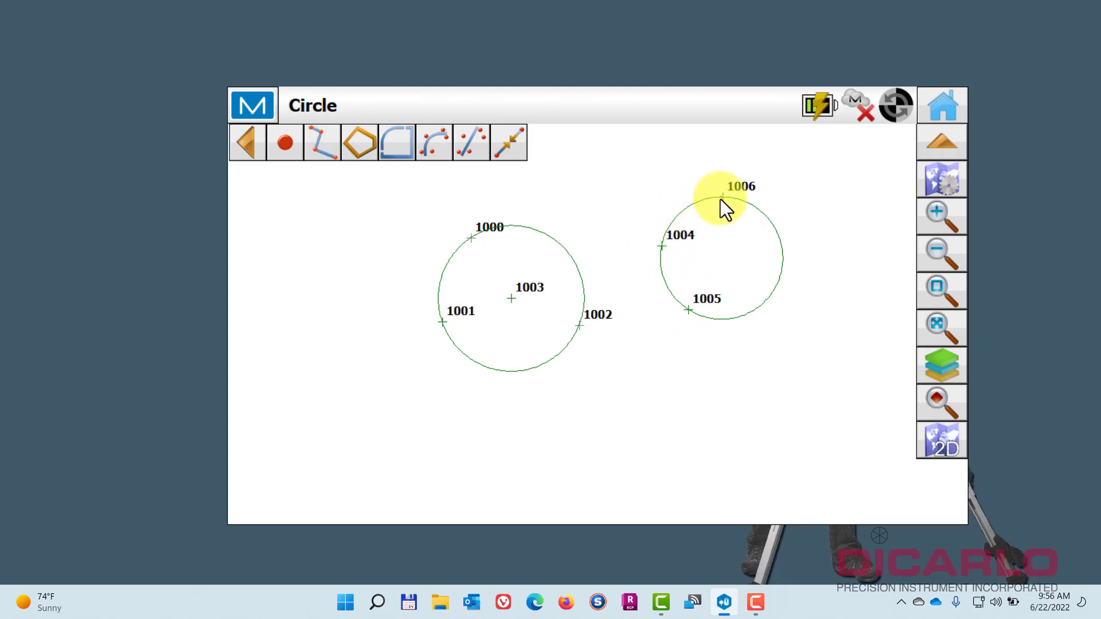
Review both circles, then leave the map for the data editing menu.
{"action": "left_click", "coordinate": [941, 104]}
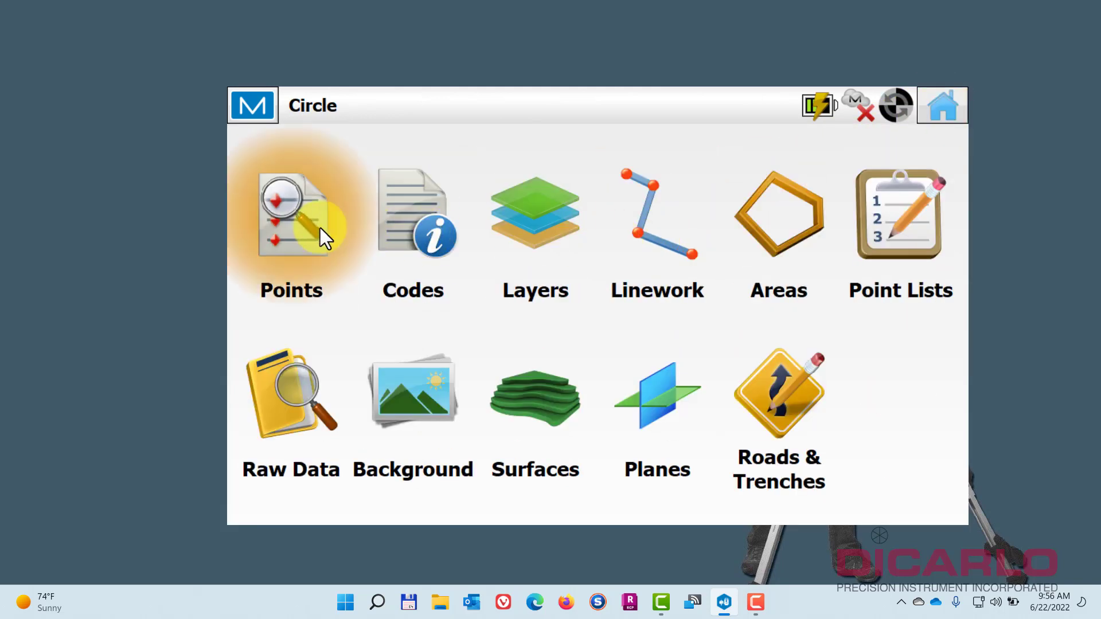
Review points 1004 (circle edge) and 1003 (circle radius) unchanged, then return Home.
{"action": "left_click", "coordinate": [290, 214]}
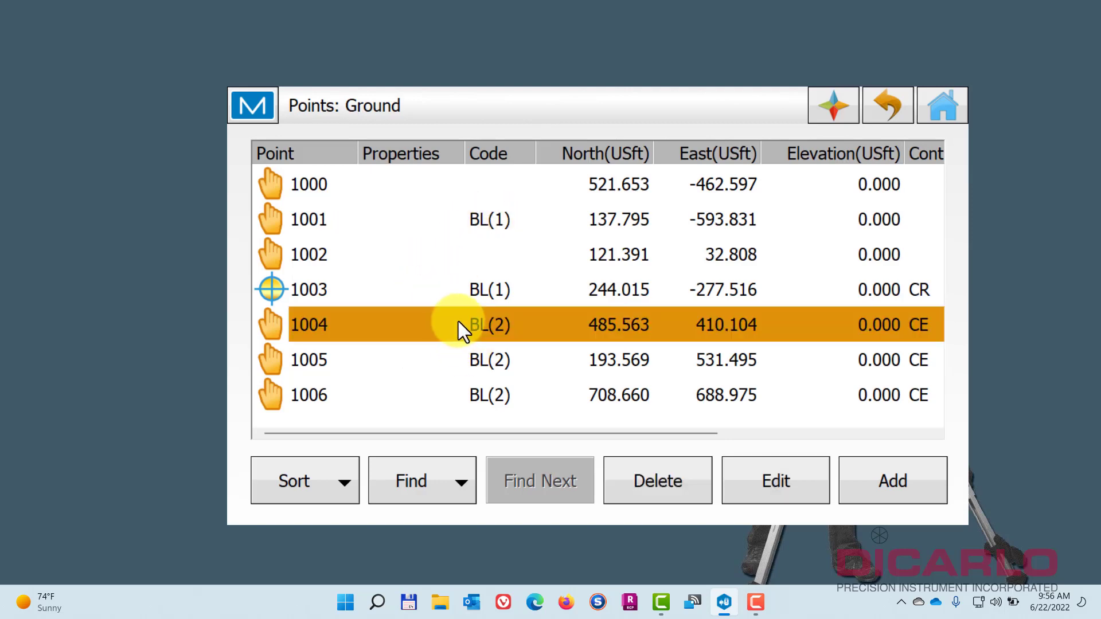
{"action": "left_click", "coordinate": [775, 480]}
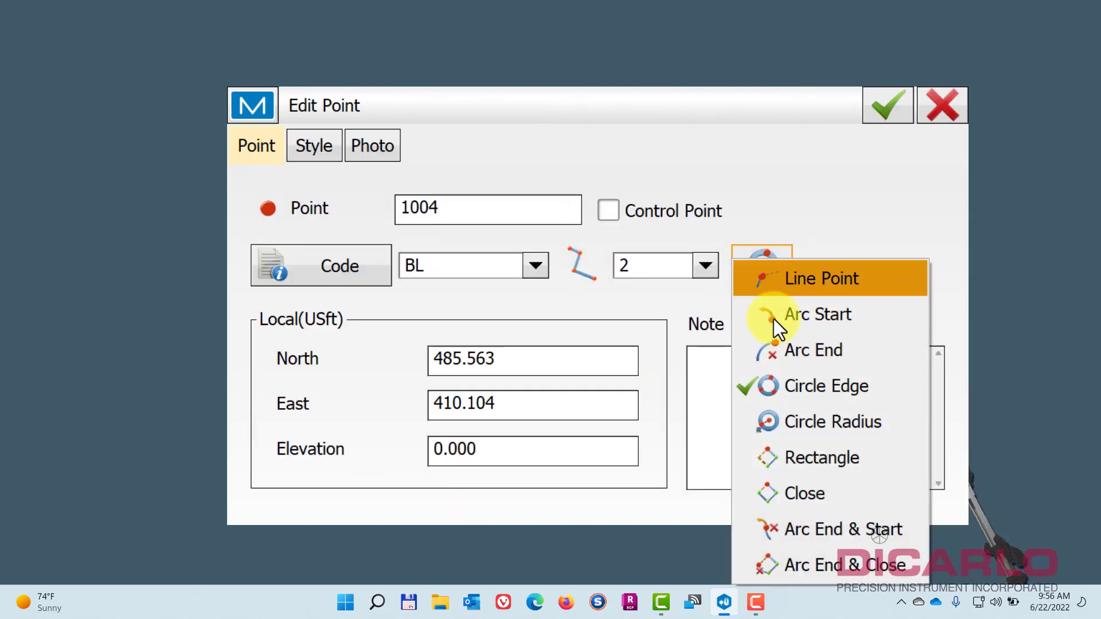
{"action": "left_click", "coordinate": [887, 105]}
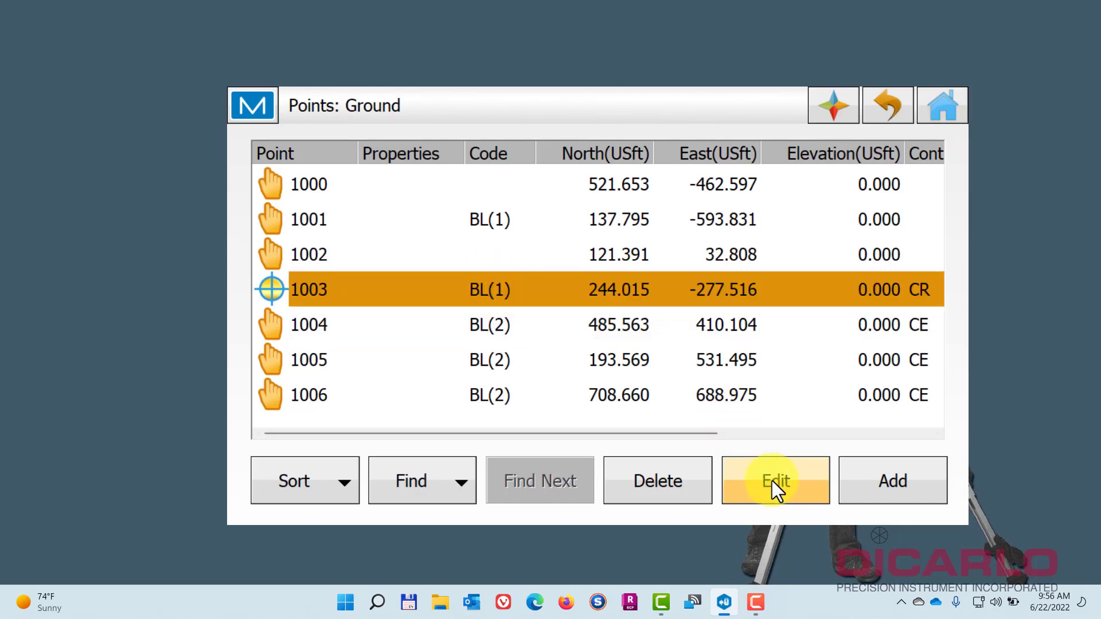
{"action": "left_click", "coordinate": [775, 480]}
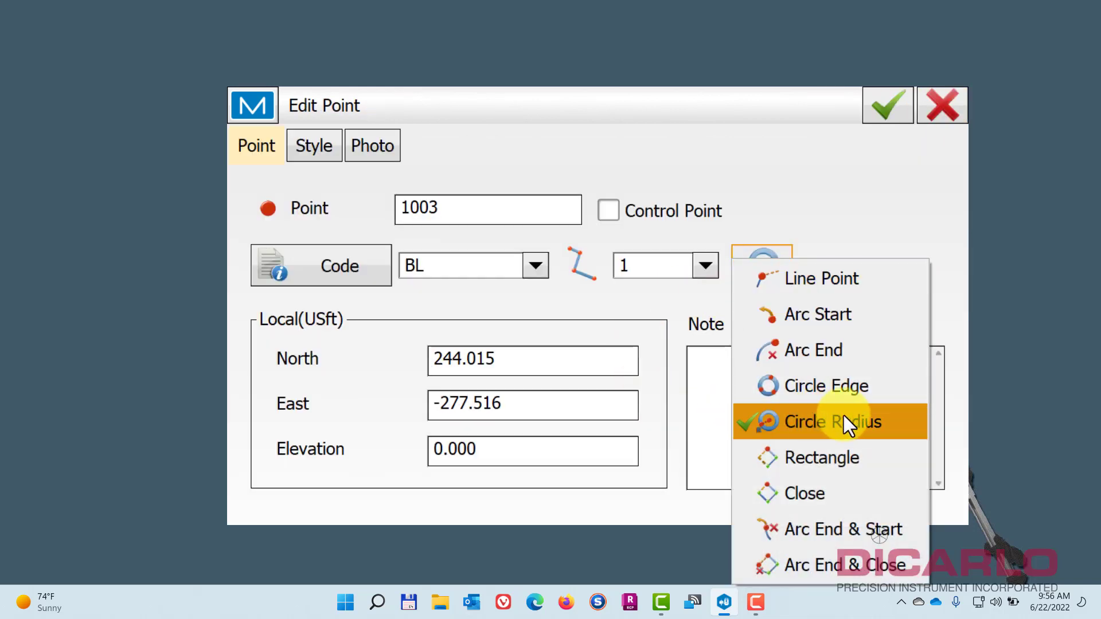
{"action": "mouse_move", "coordinate": [642, 281]}
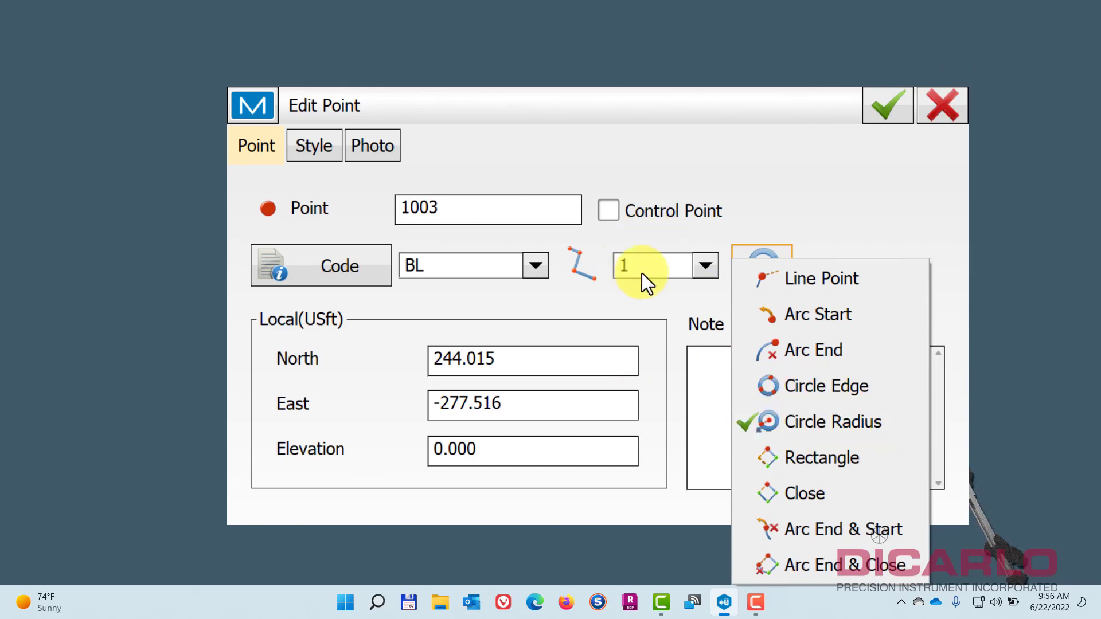
{"action": "left_click", "coordinate": [888, 105]}
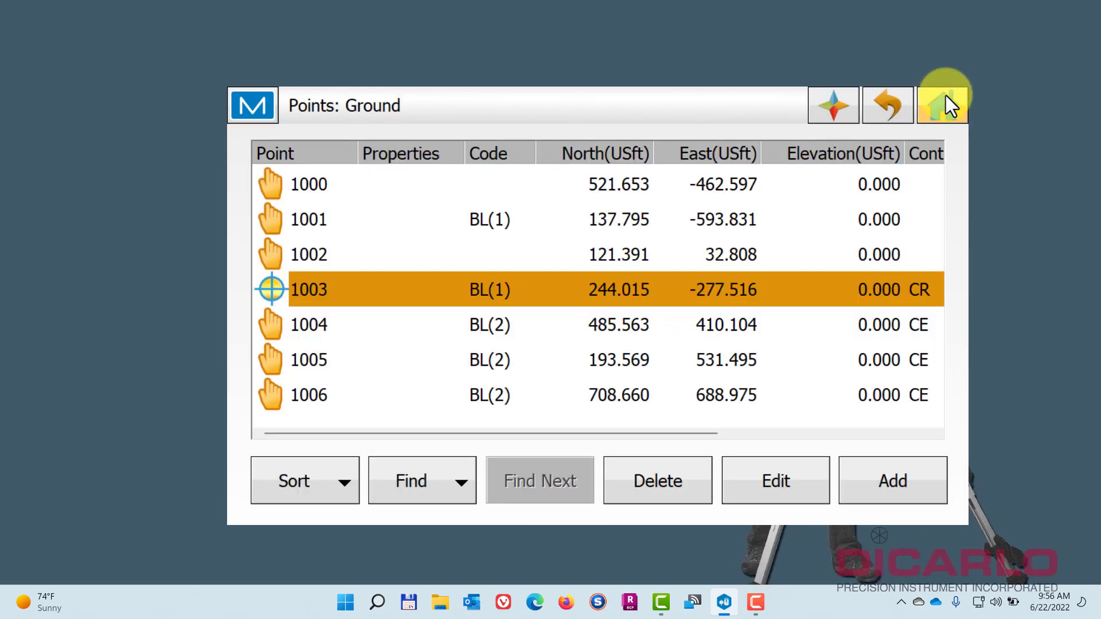
{"action": "mouse_move", "coordinate": [972, 151]}
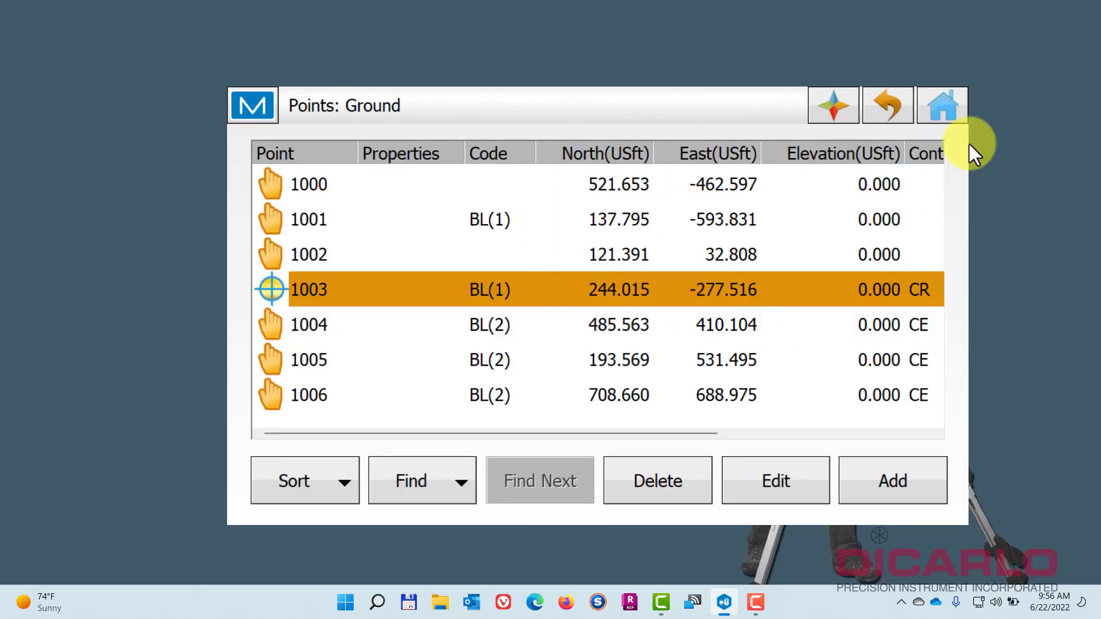
{"action": "left_click", "coordinate": [941, 104]}
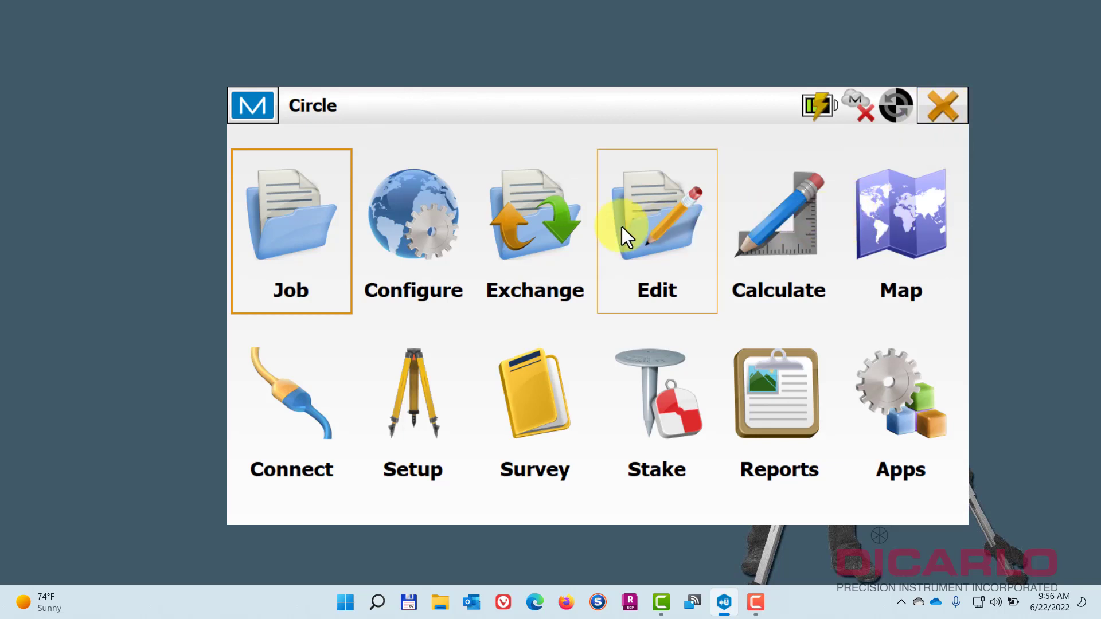
{"action": "mouse_move", "coordinate": [413, 218]}
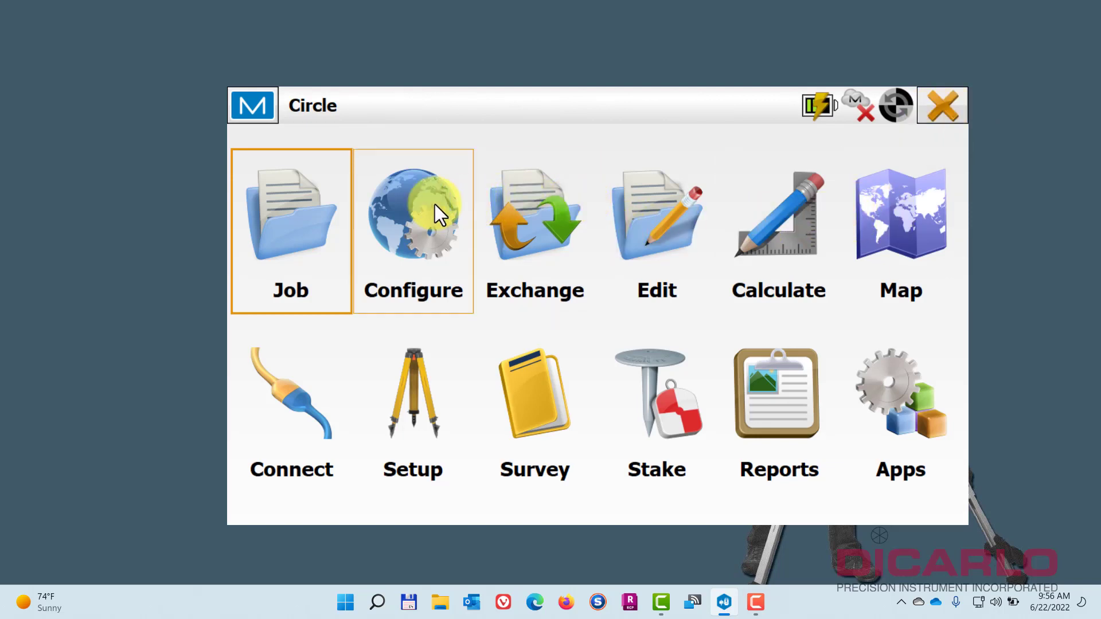